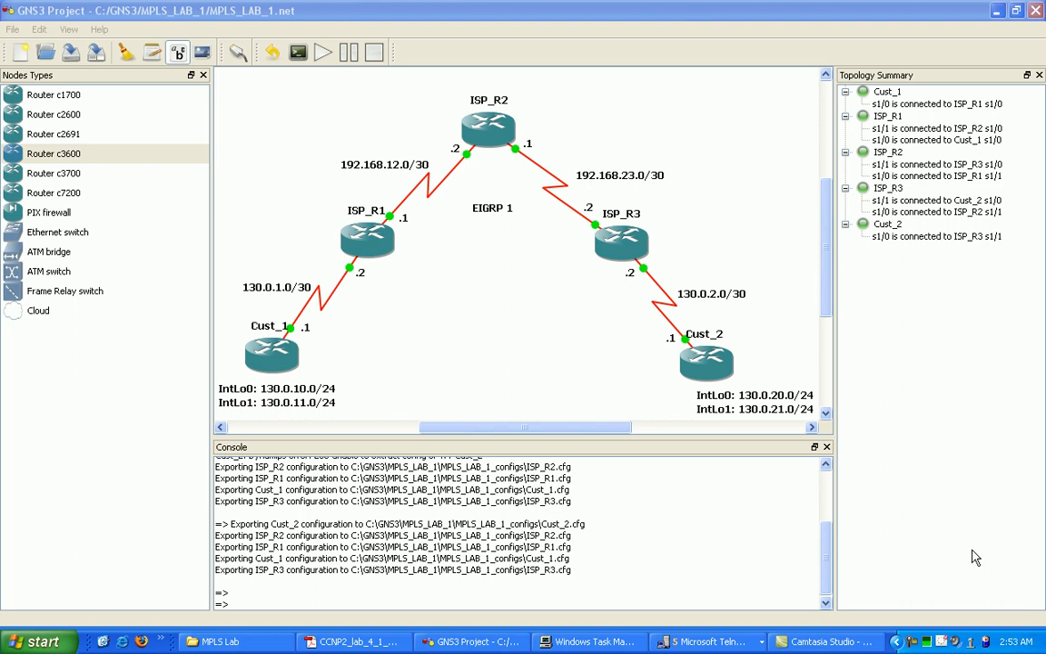
mouse_move(917, 558)
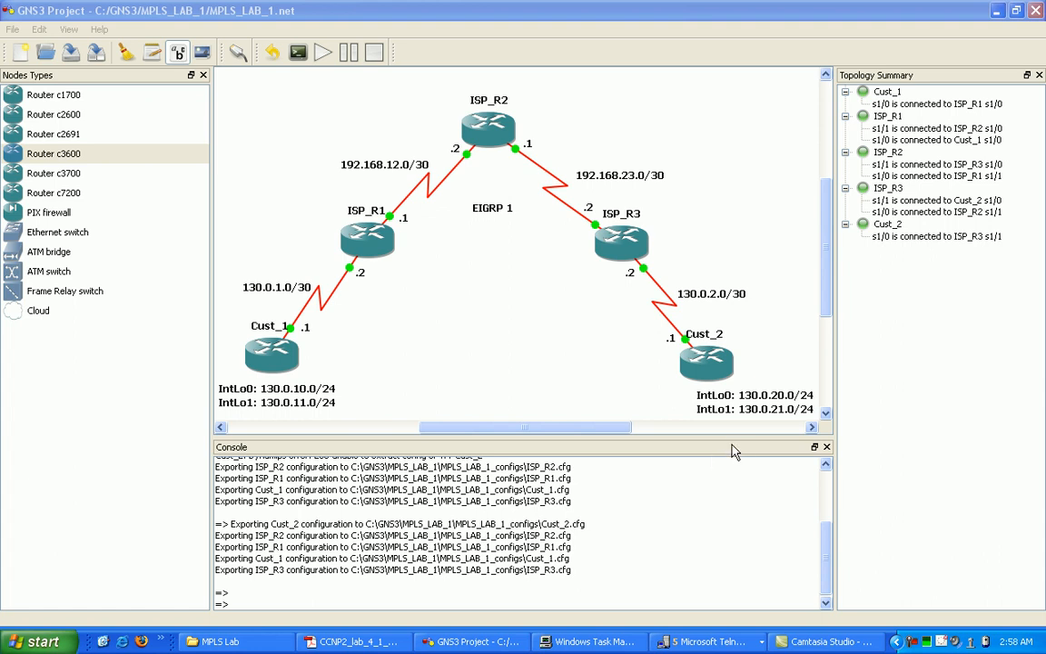
mouse_move(704, 449)
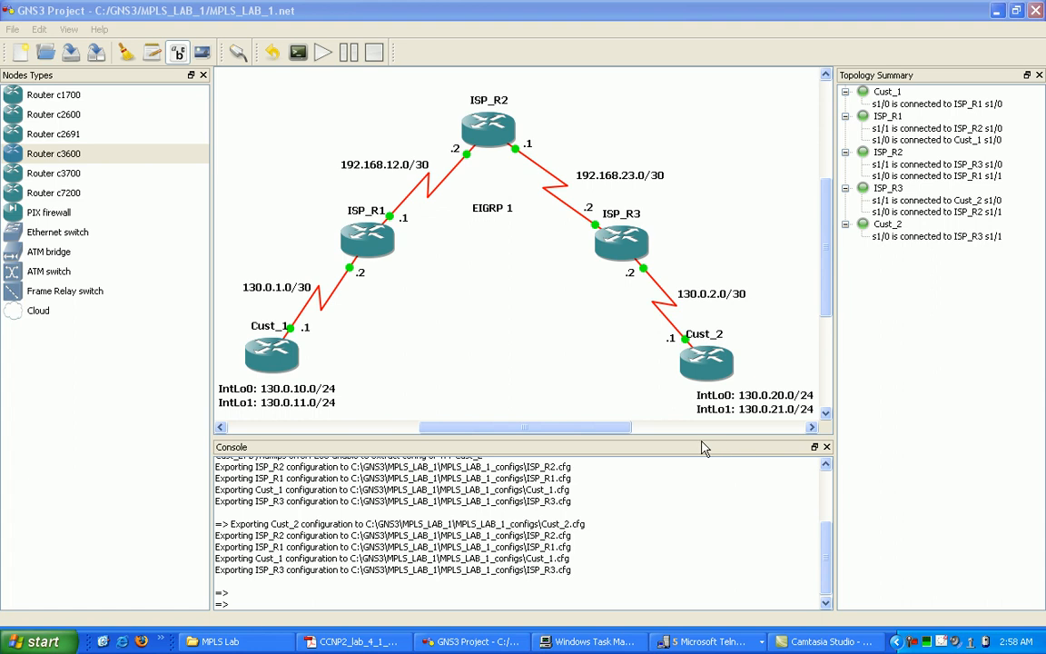
mouse_move(482, 269)
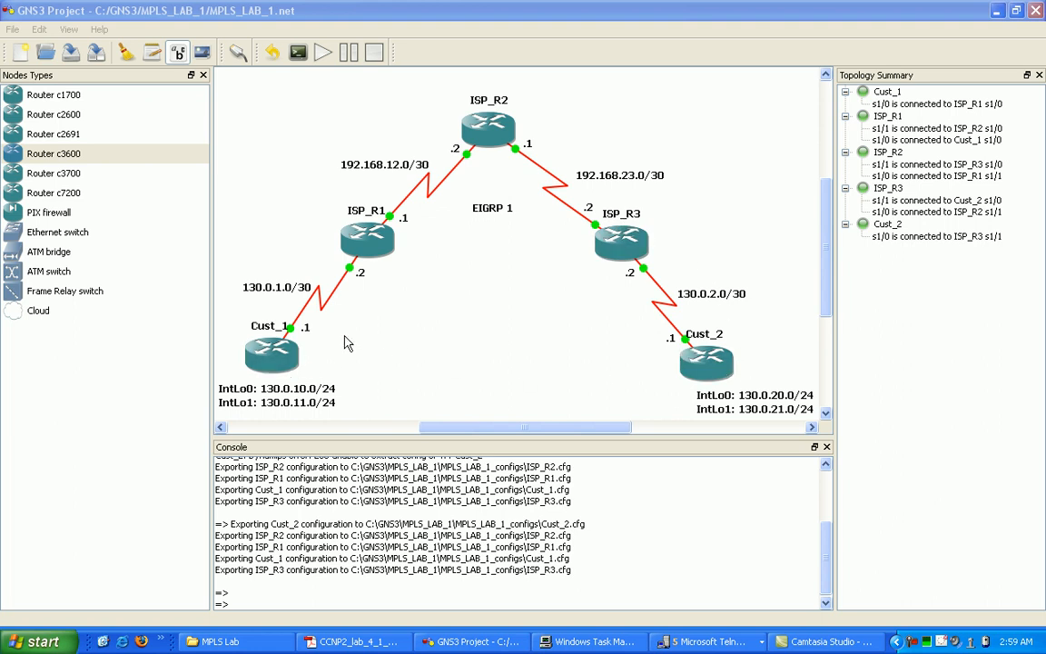
Step: On ISP_R1 enable router eigrp 1 and advertise network 130.0.1.0 255.255.255.252
click(272, 354)
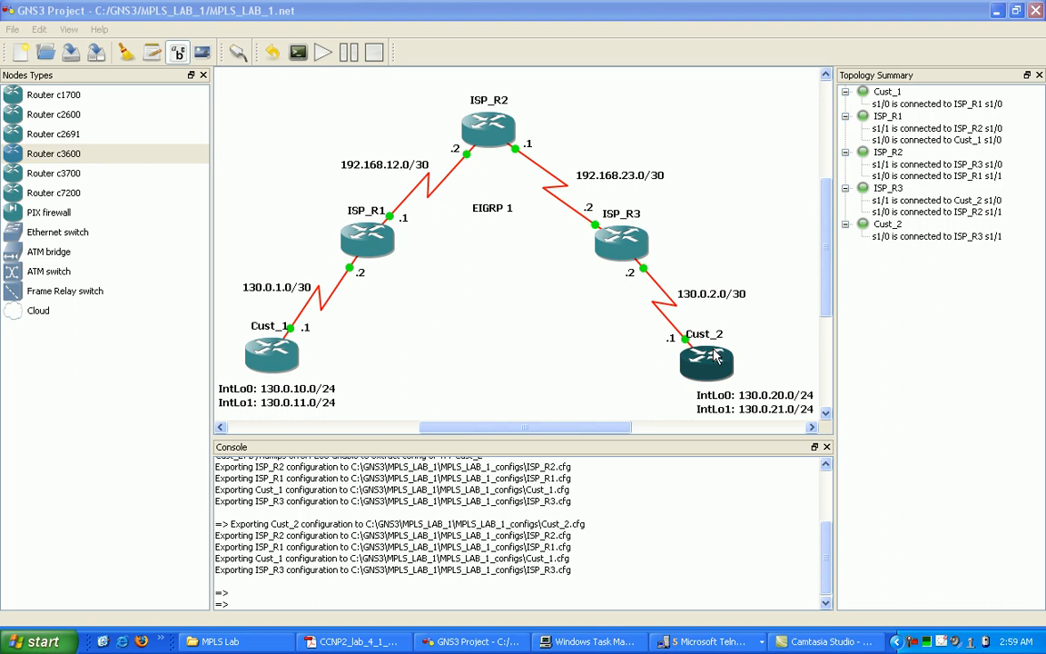
mouse_move(452, 234)
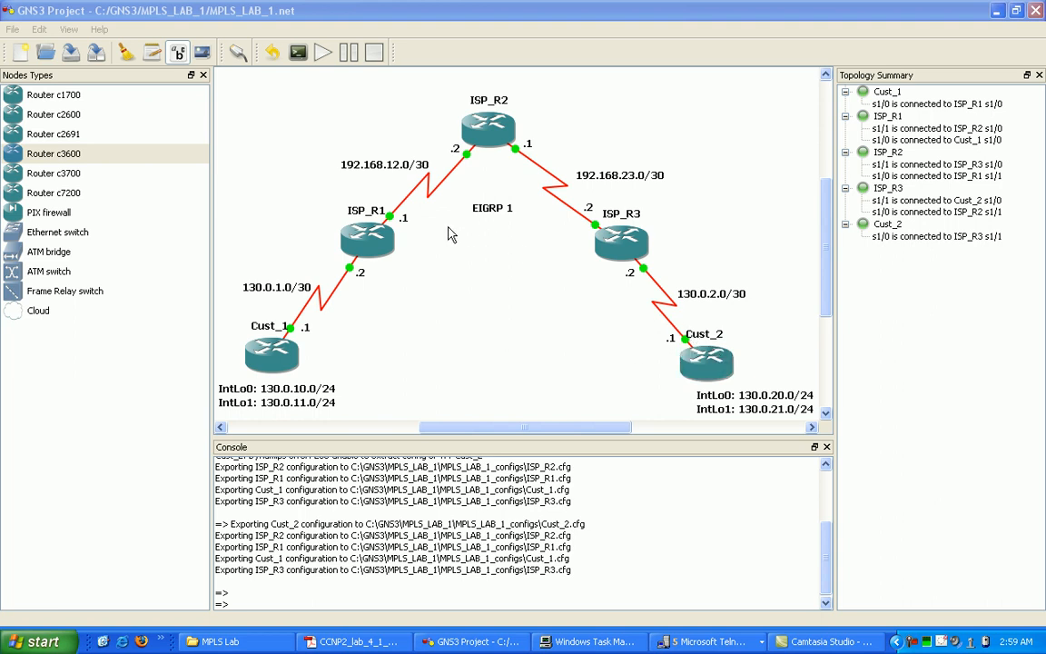
mouse_move(582, 149)
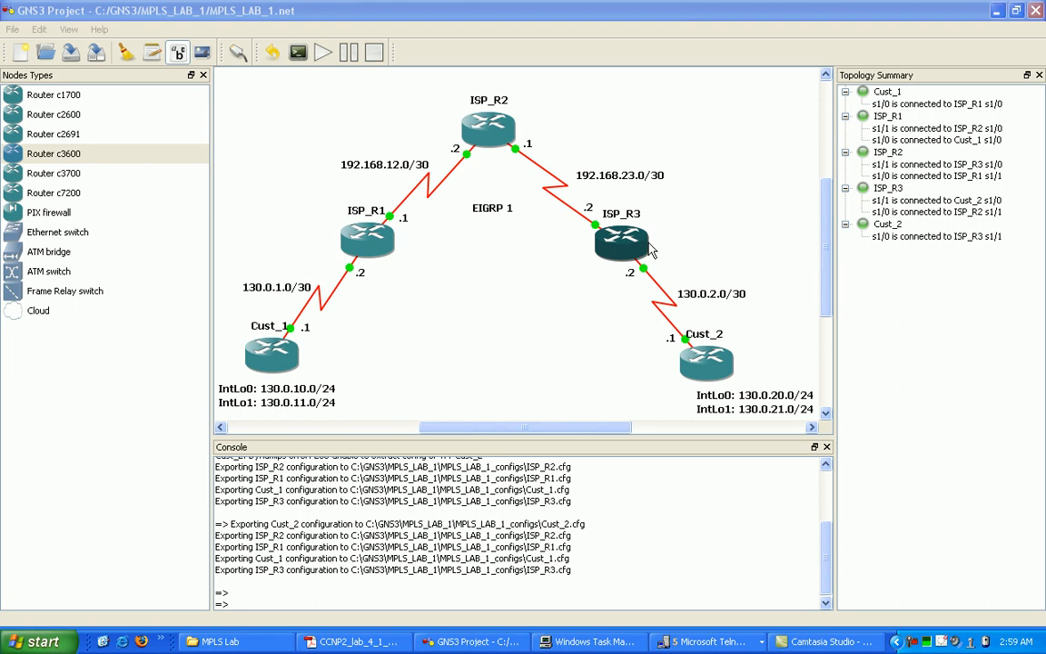
mouse_move(497, 156)
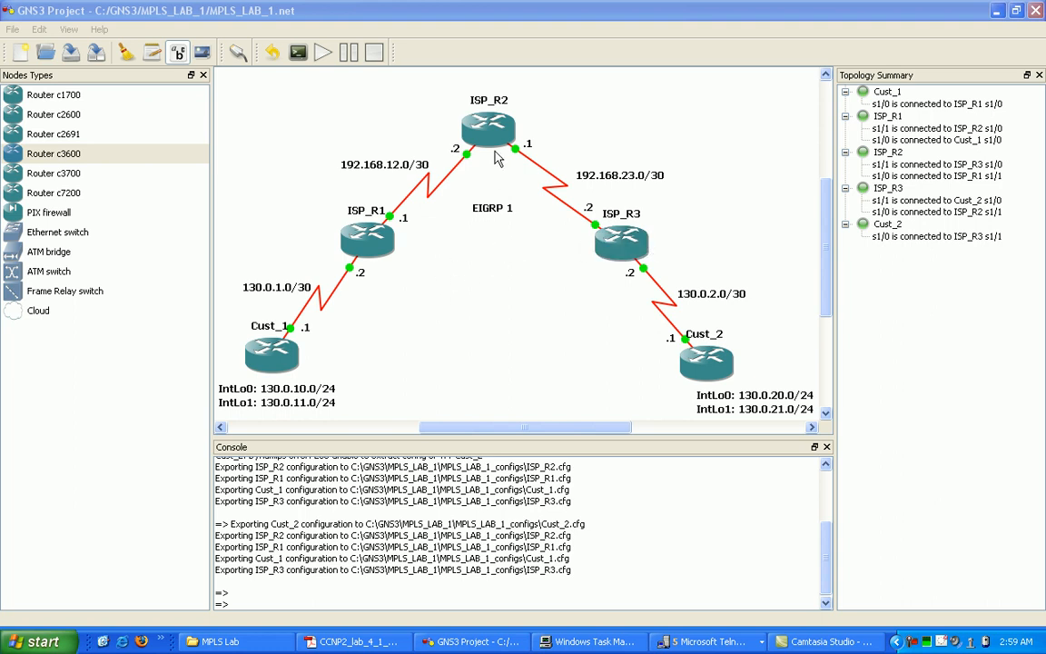
mouse_move(584, 139)
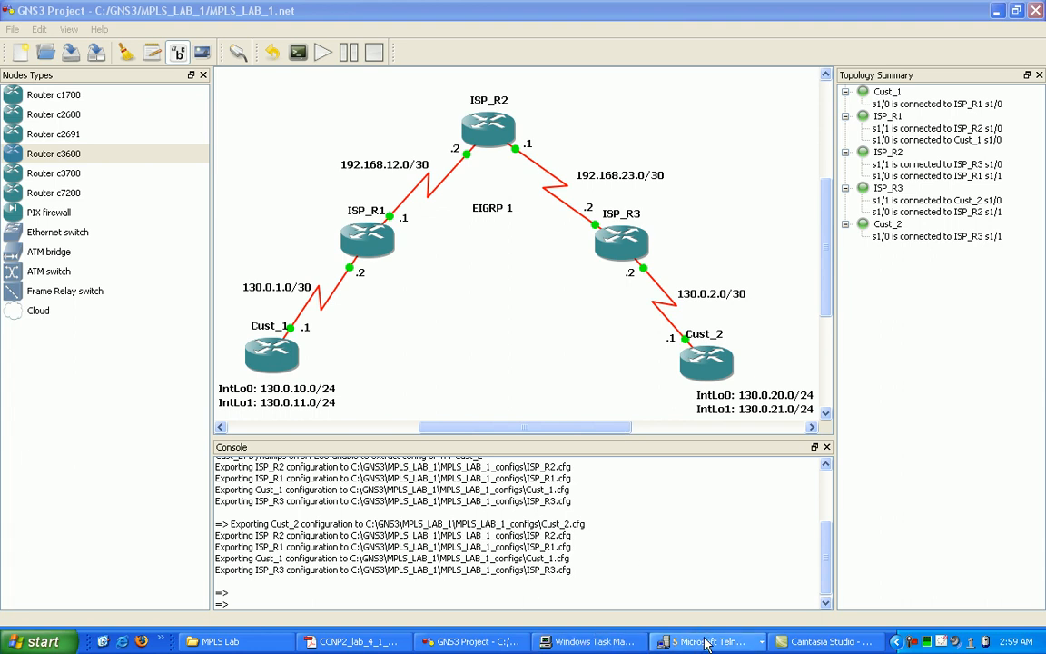
click(708, 642)
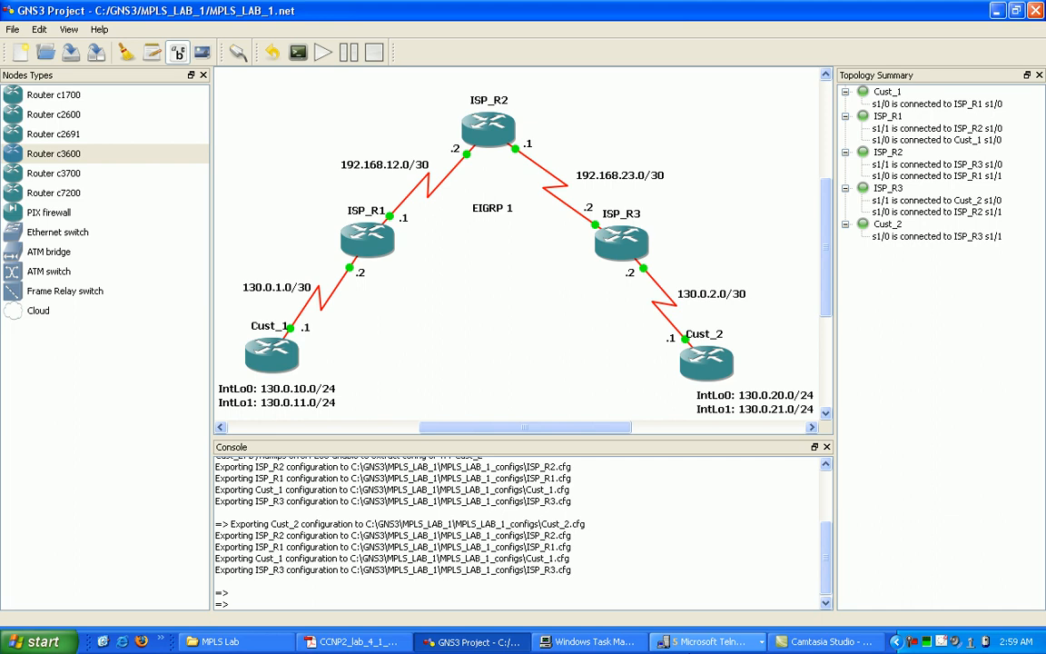
mouse_move(446, 8)
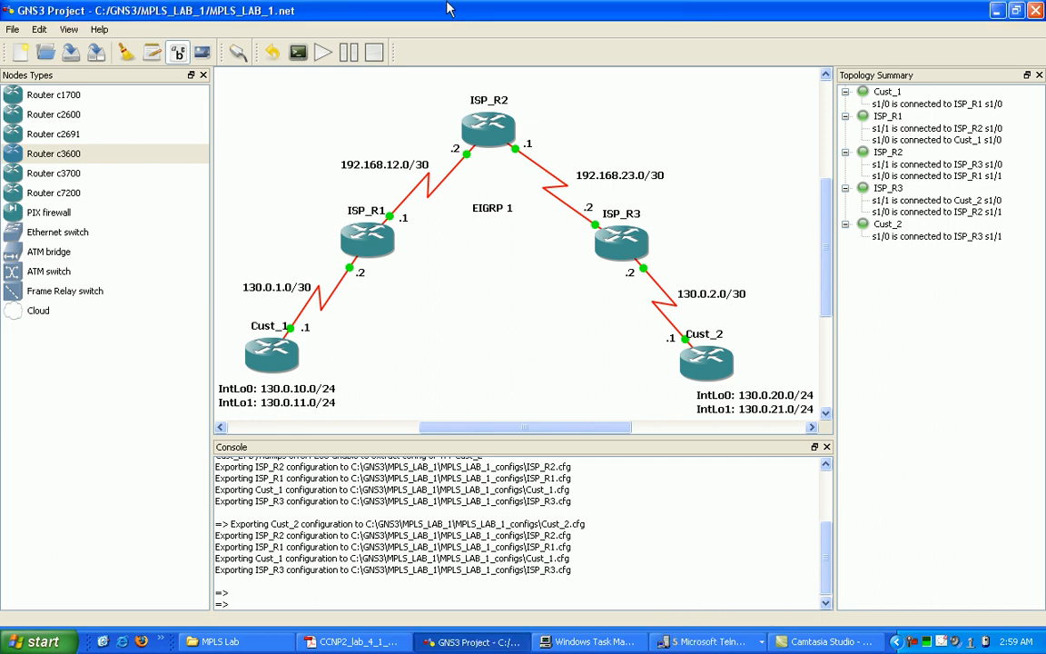
click(710, 641)
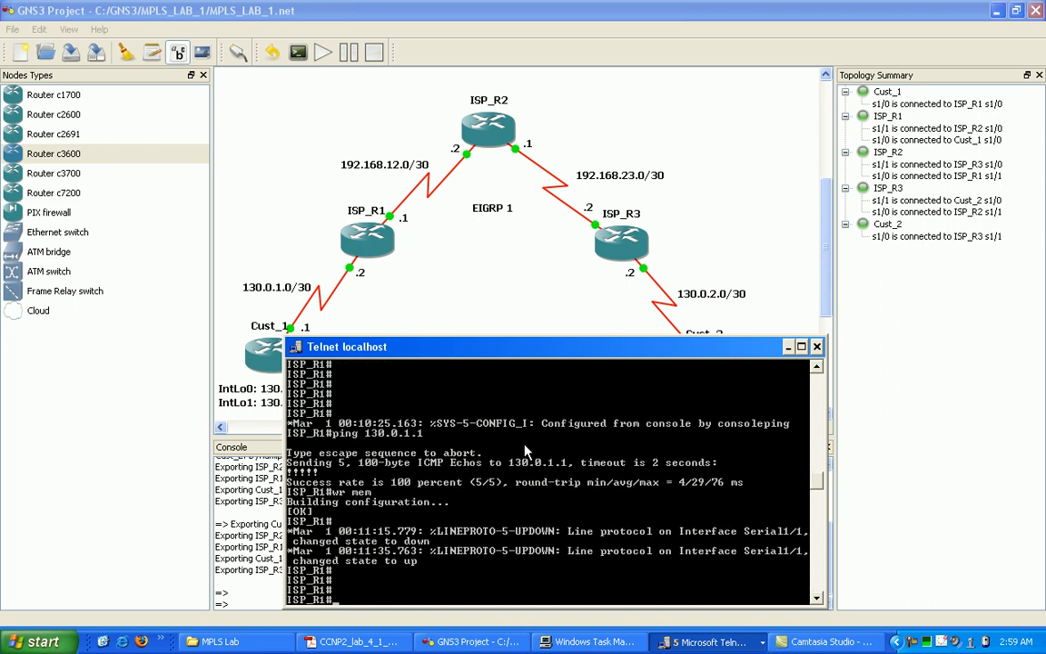
text(config t)
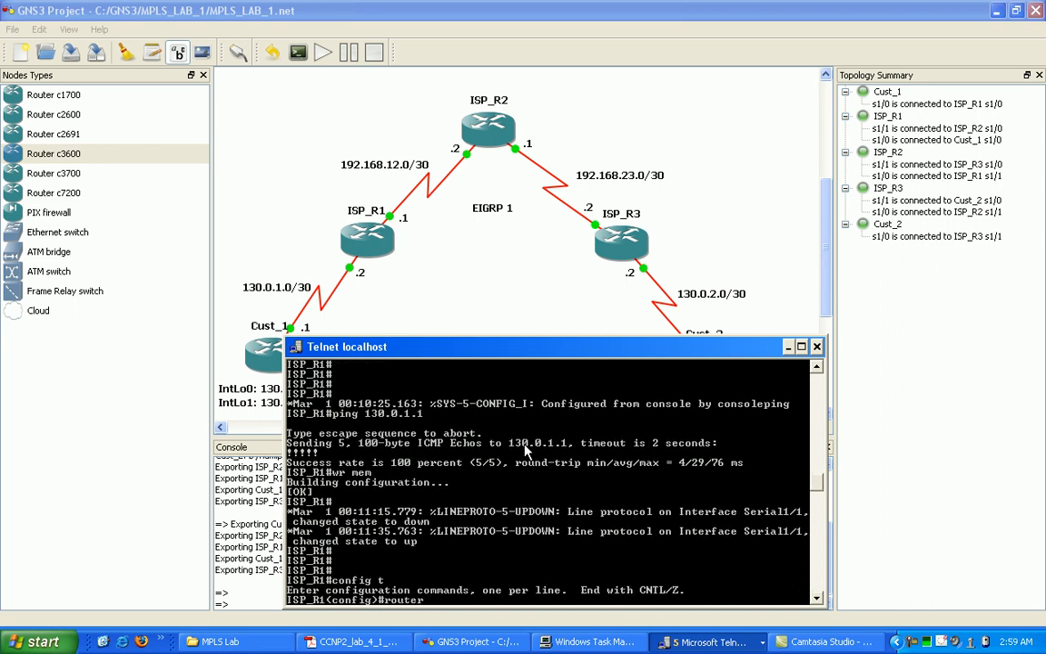
text(router eigrp 1)
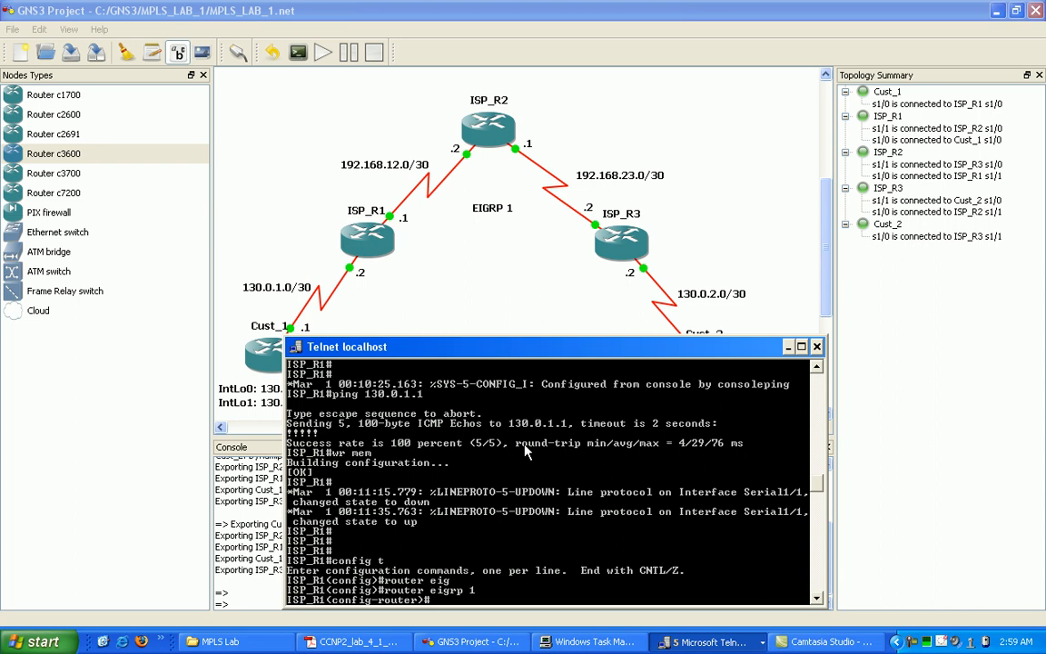
text(ne)
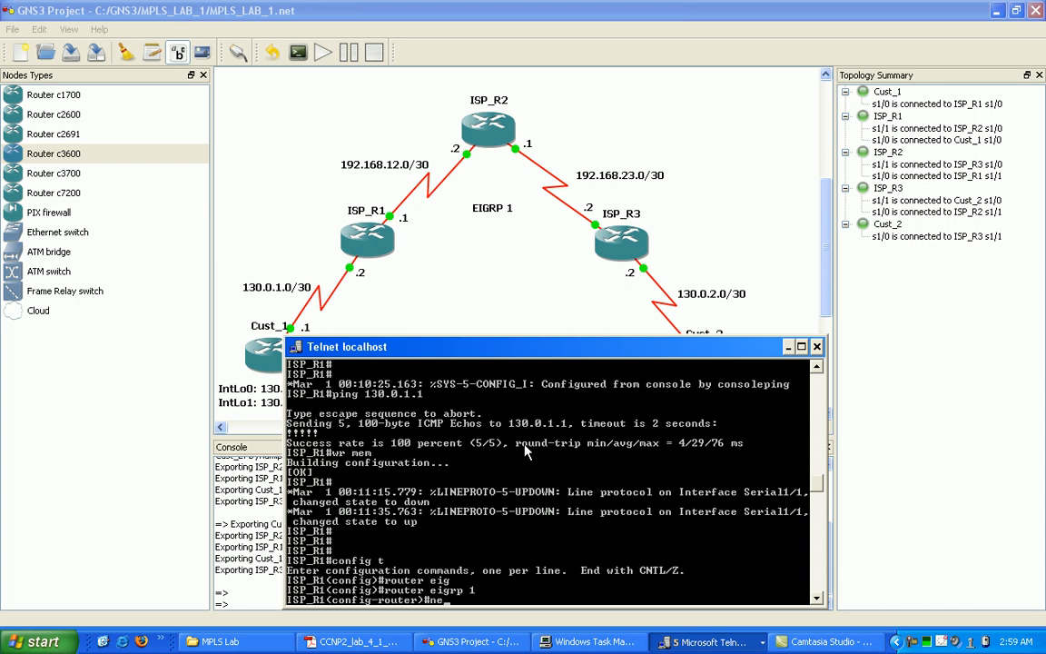
text(network)
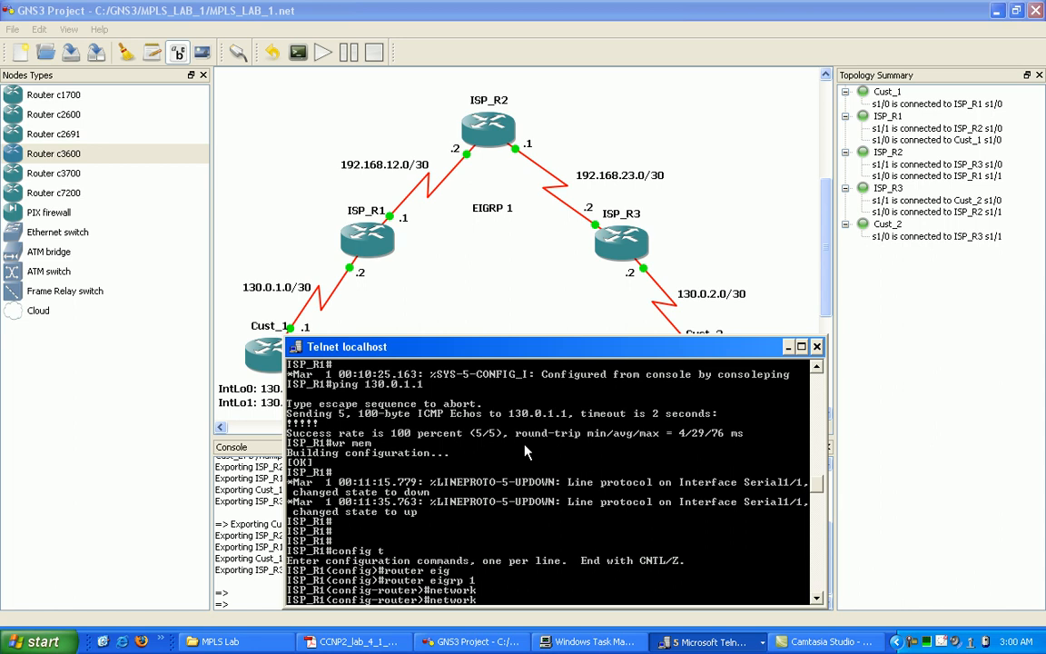
text(130.0)
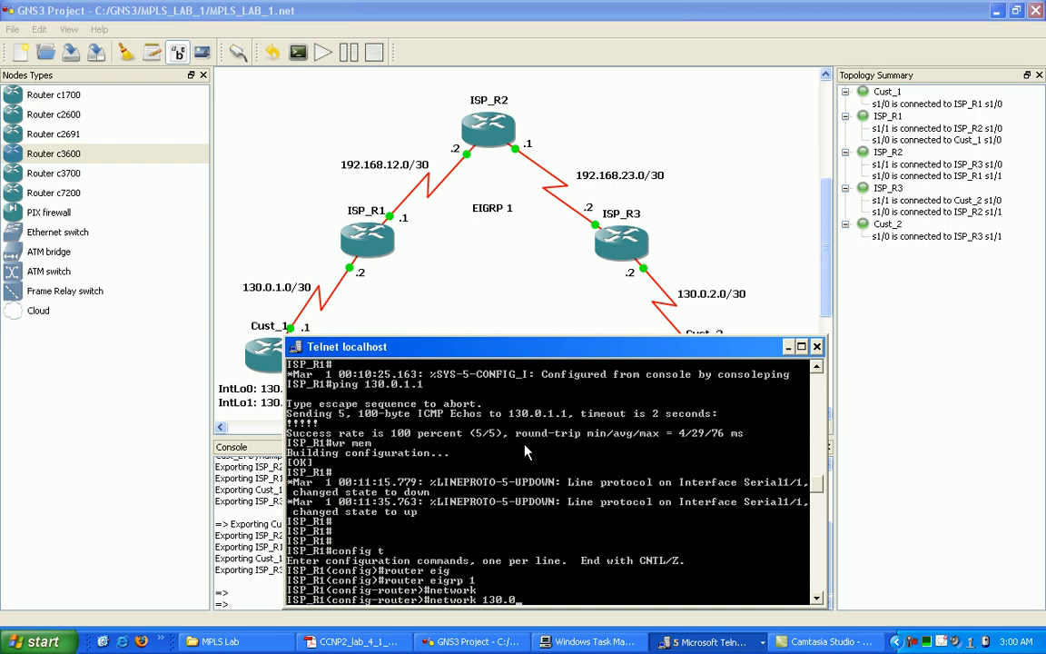
text(.1.0 2)
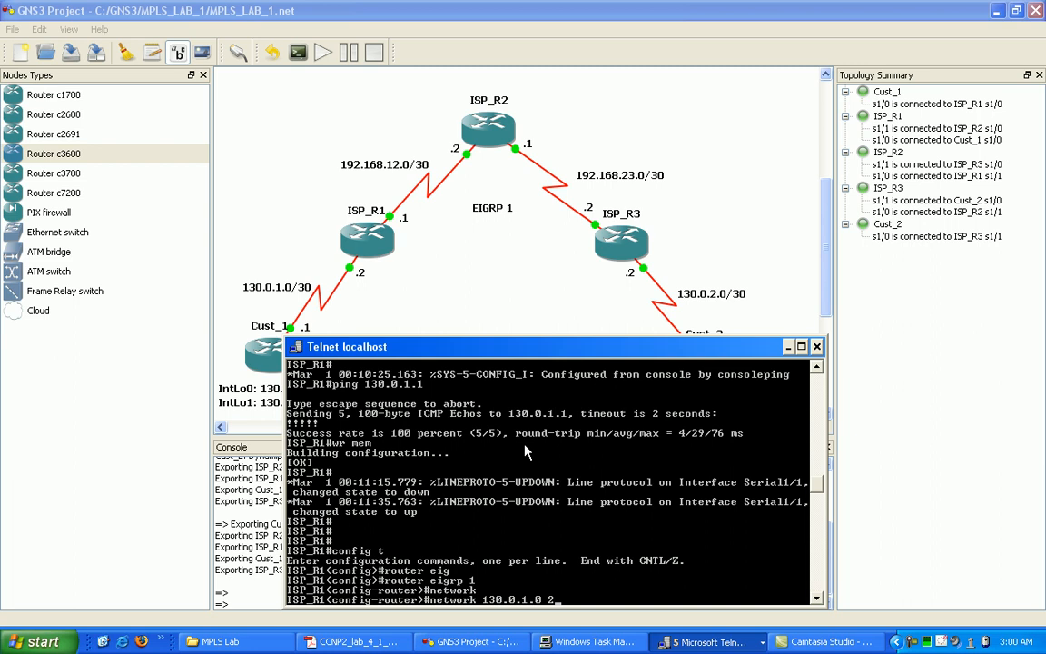
text(55.255.255.252)
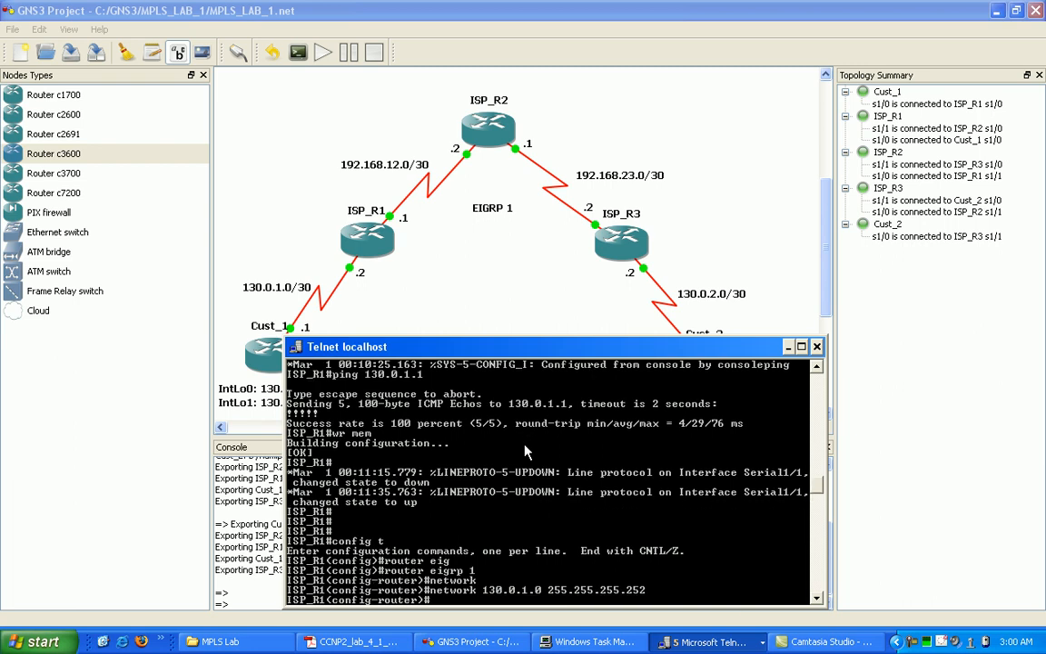
text(network 130.0)
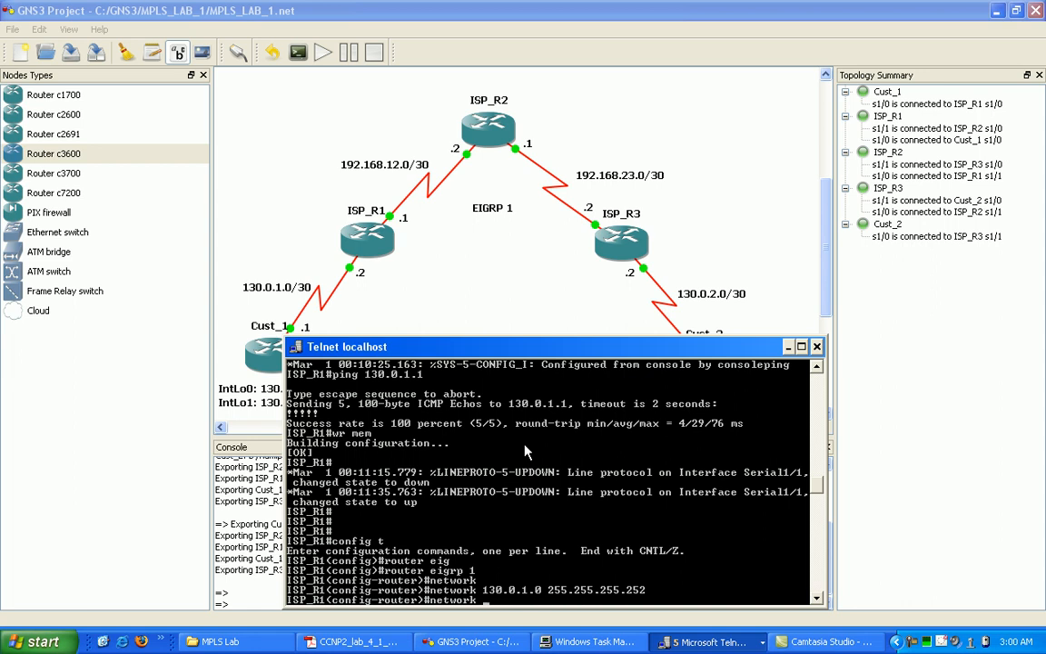
Step: Begin the network 192.168.12 statement for the ISP_R1–ISP_R2 link
text(netwo)
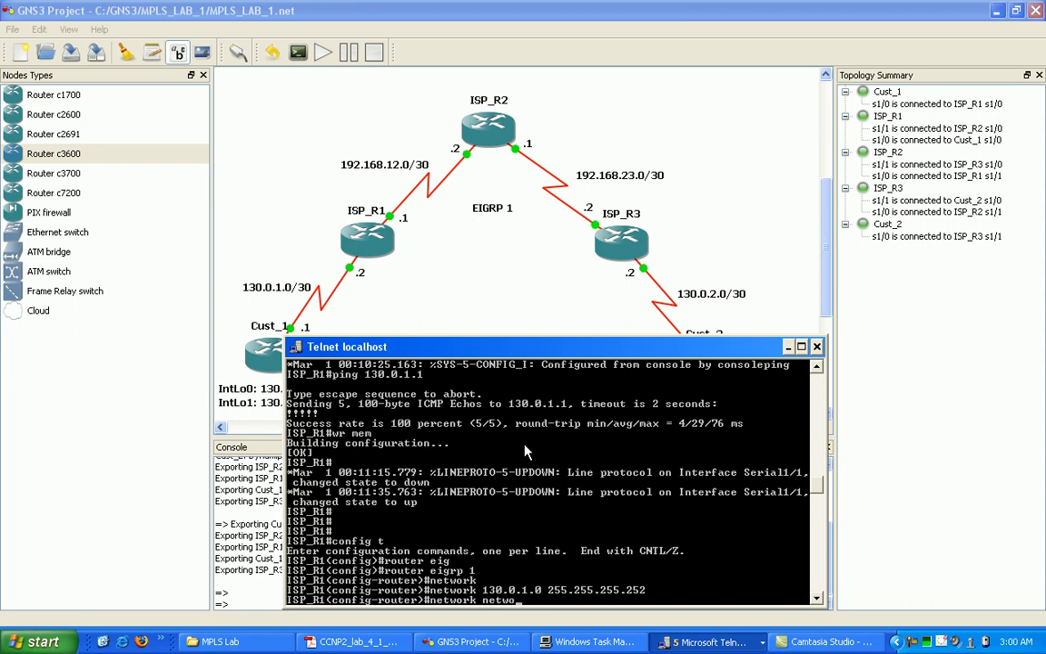
text(19)
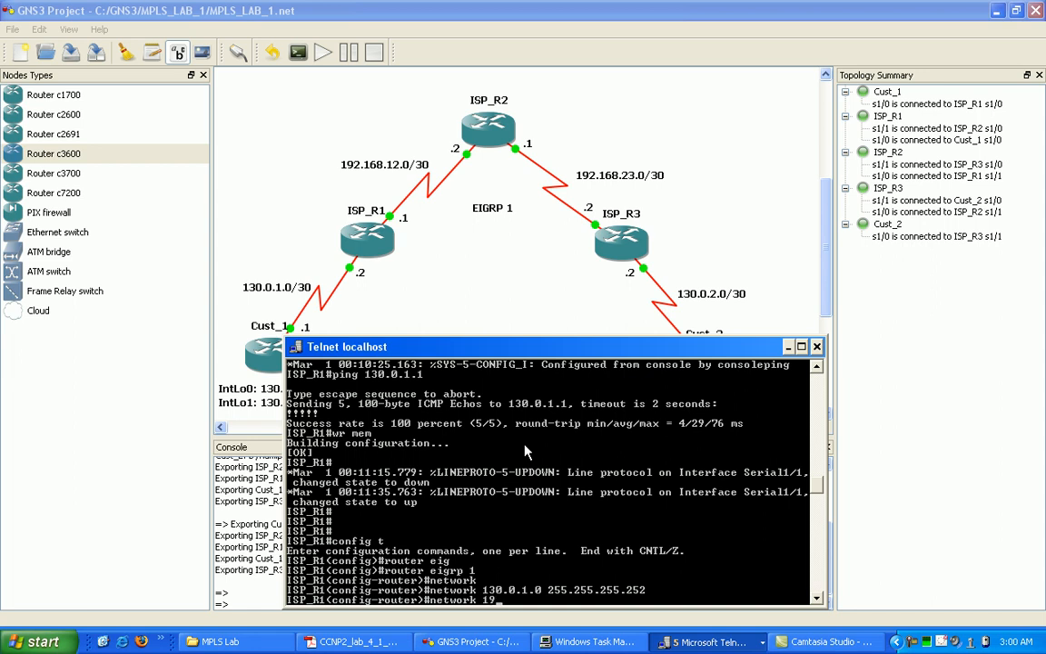
text(192.168.12)
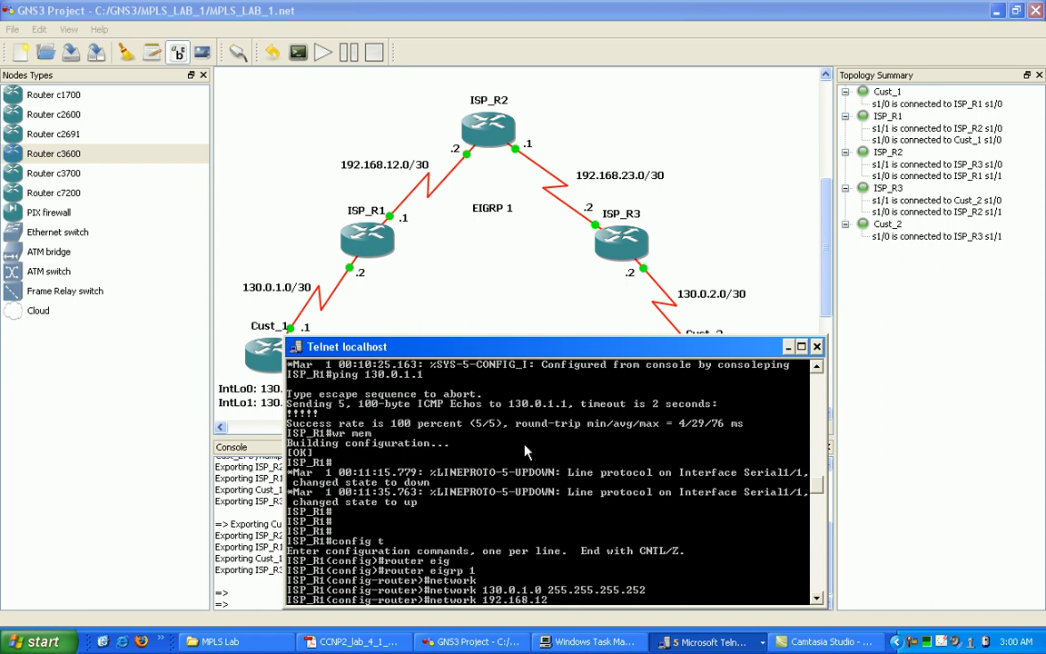
text(192.168.12.)
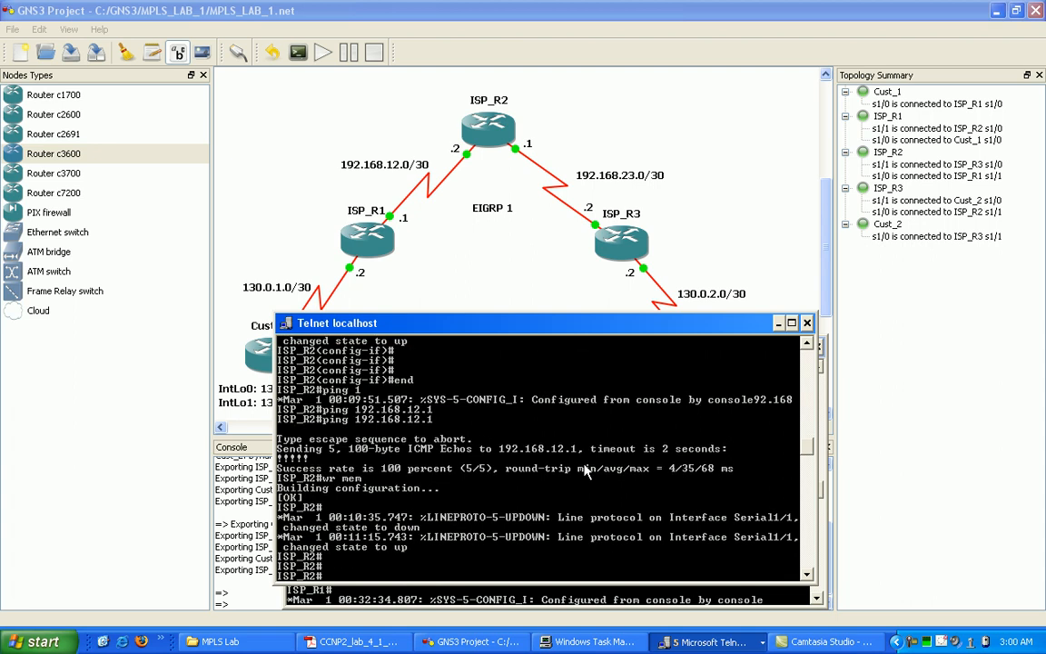
Step: On ISP_R2 enable router eigrp 1 and advertise network 192.168.12.0 255.255.255.252
text(config t)
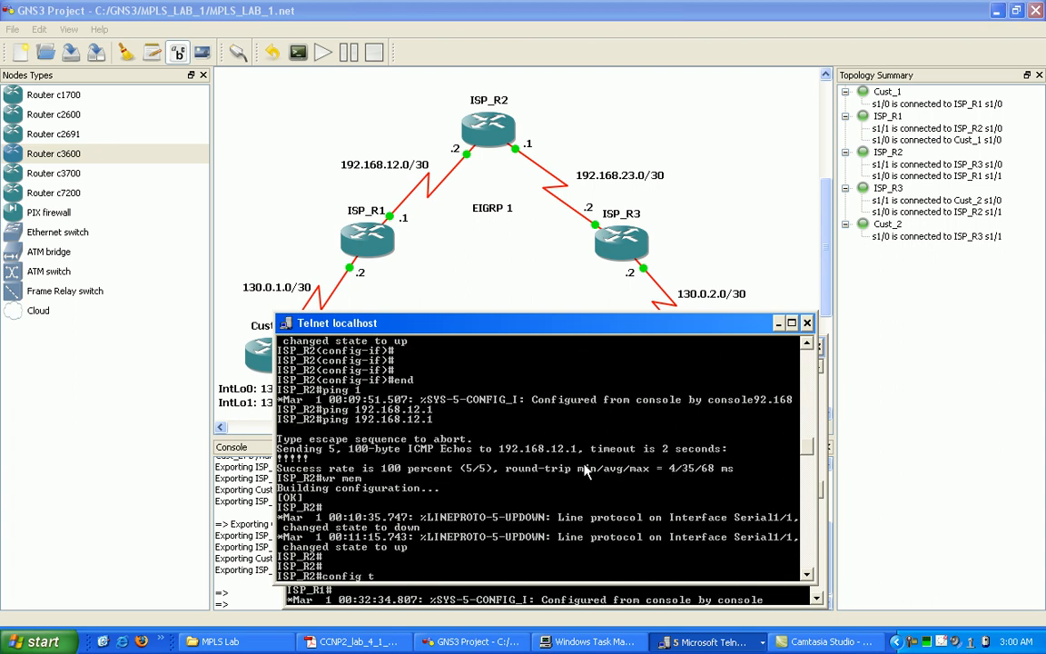
text(router eig)
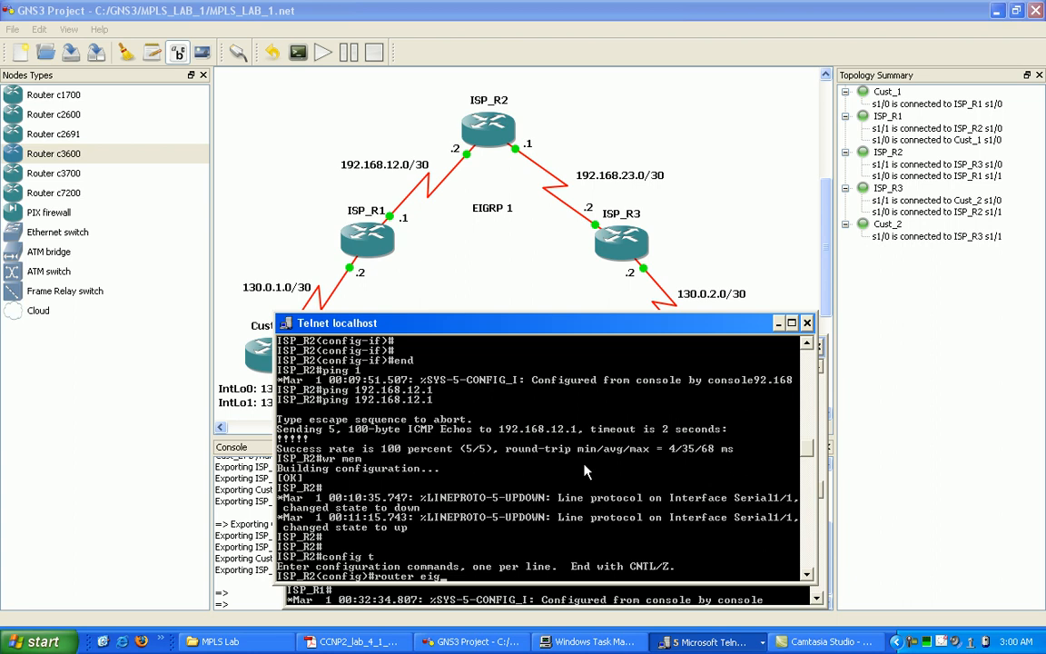
text(router eigrp 1)
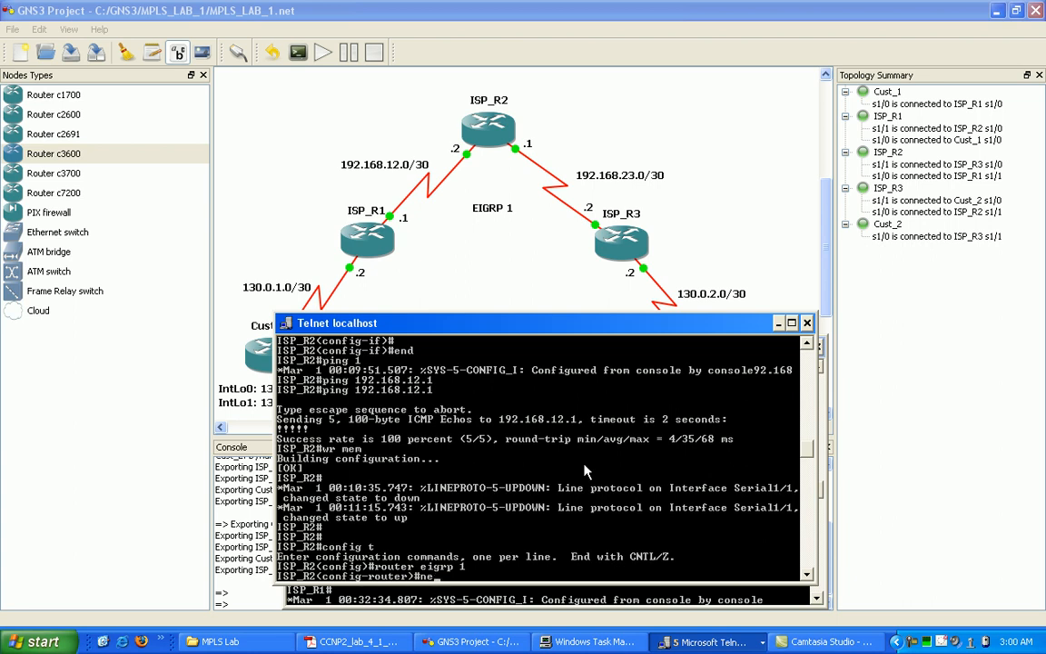
text(network 192.1)
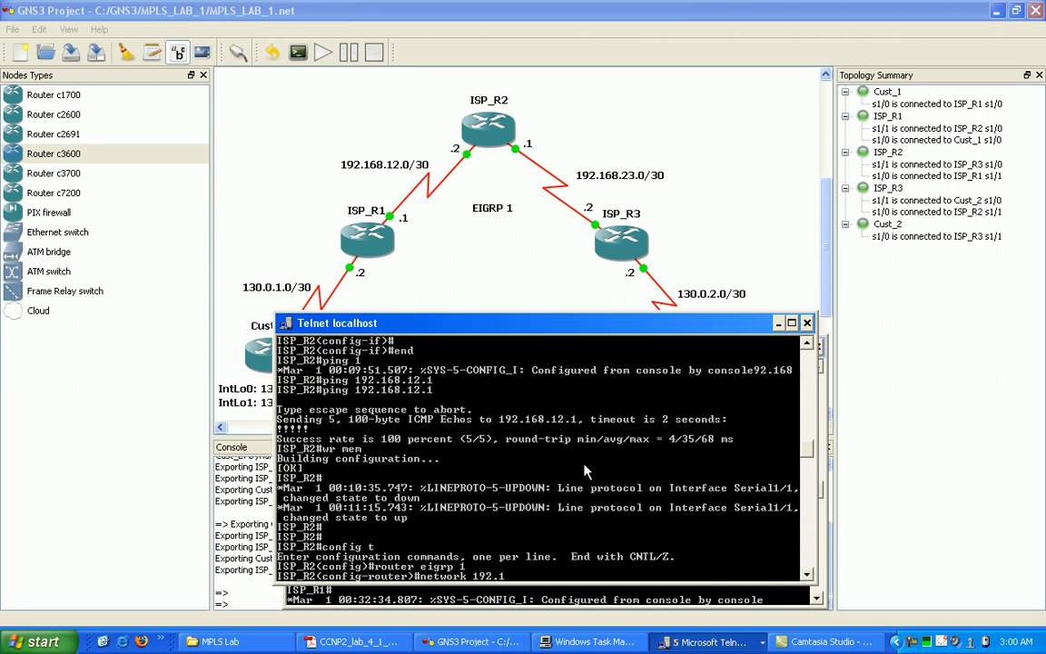
text(68.12.0 255.255.255.252)
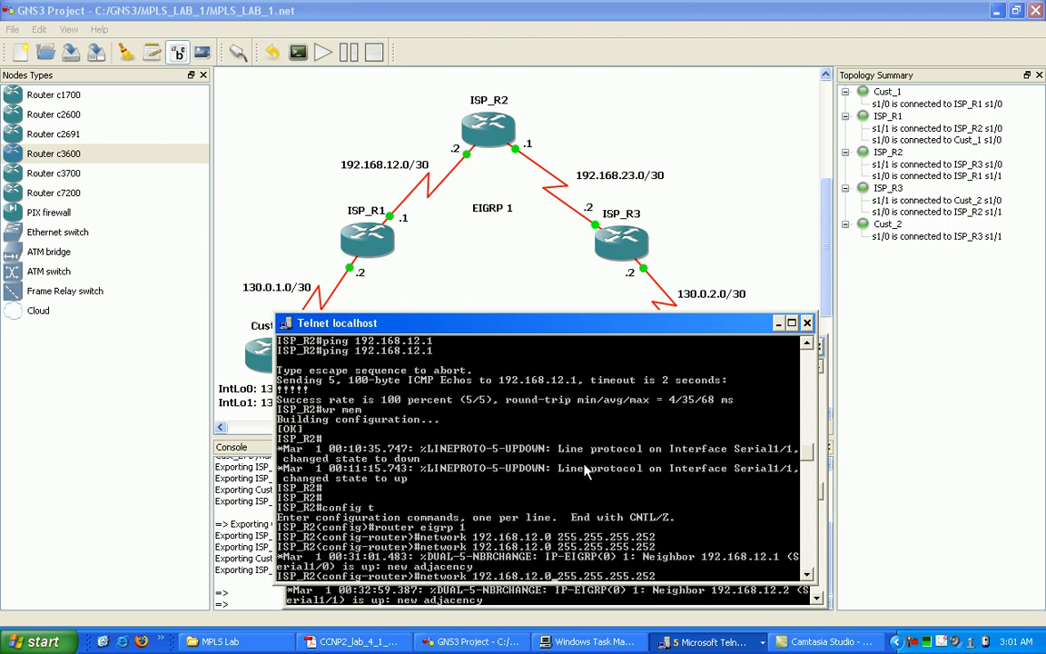
text(network 192.168.2.0 255.255.255.252)
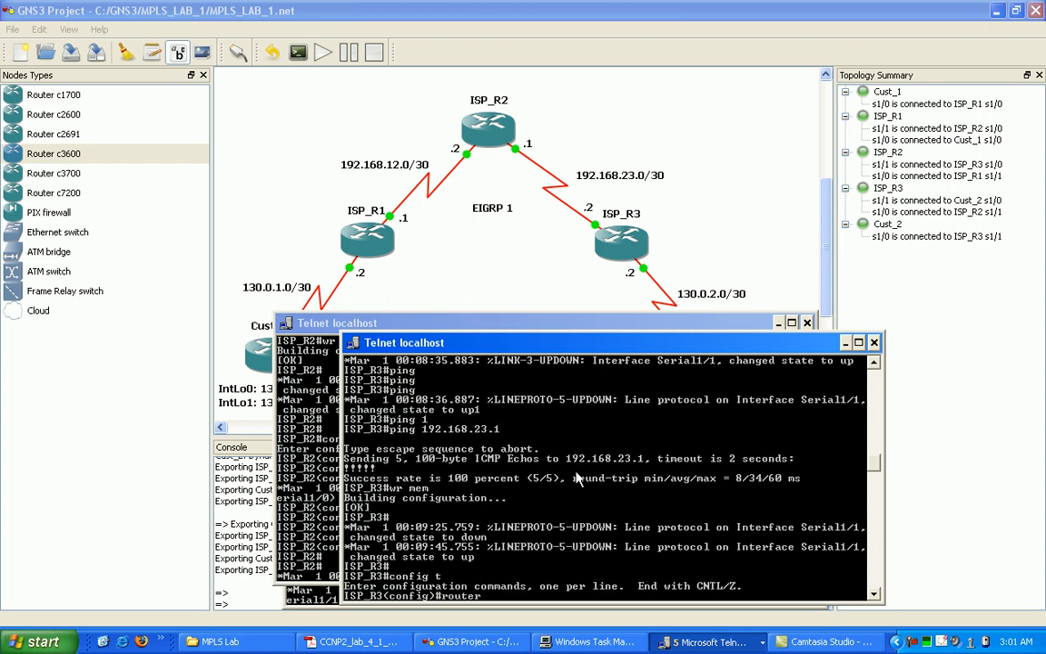
Step: On ISP_R3 under eigrp 1 advertise 130.0.2.0 and 192.168.23.0, both 255.255.255.252
text(router eigrp 1)
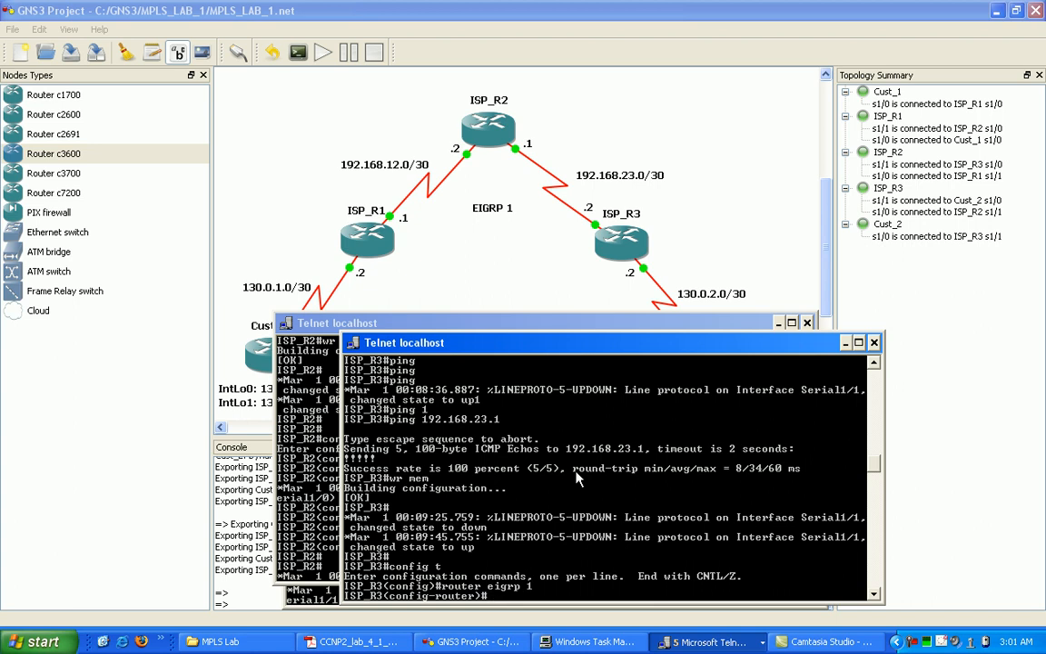
text(network)
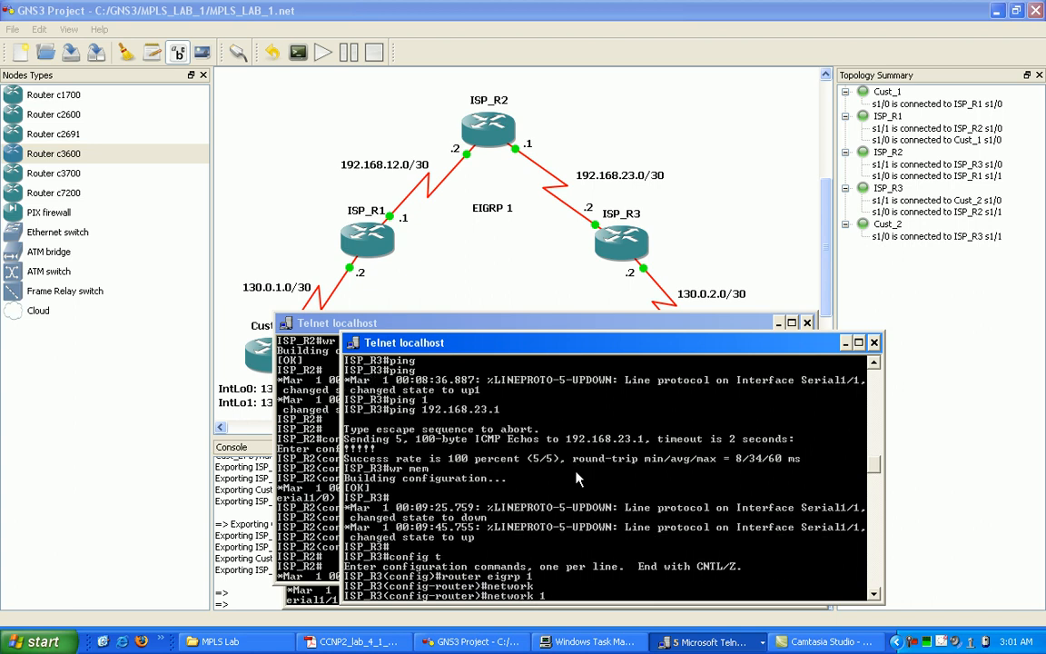
text(130.0.2.)
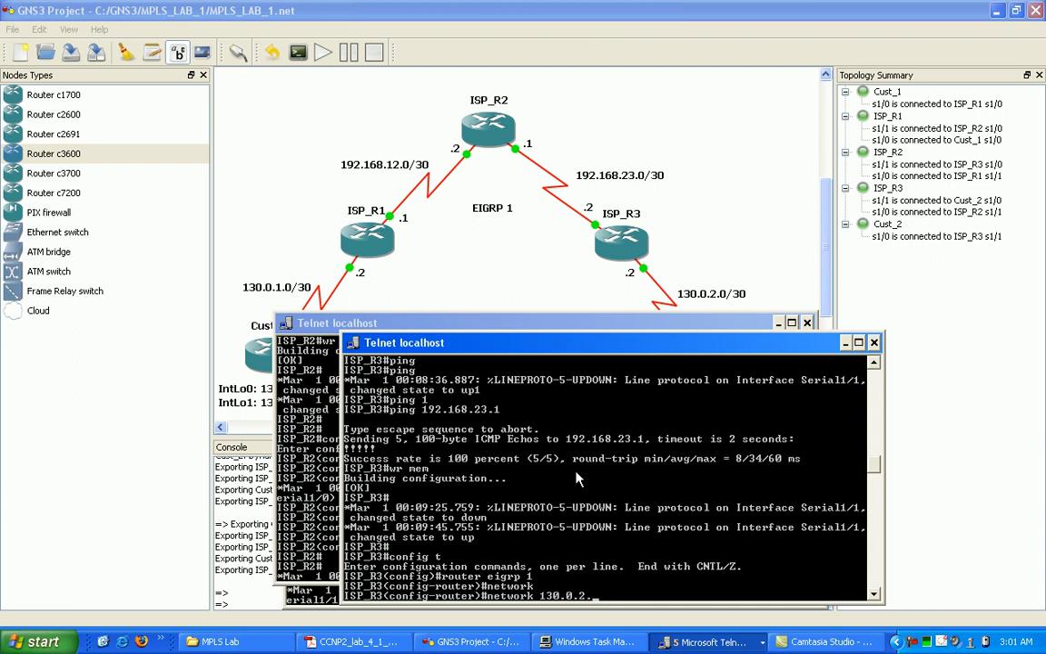
text(2)
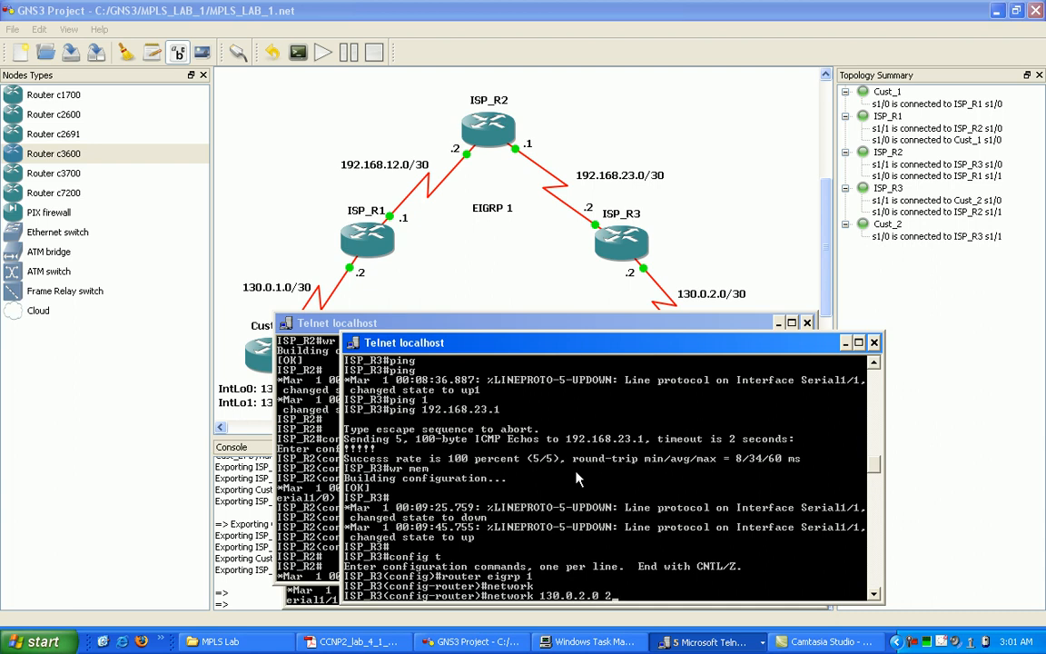
text(55.255.255.252)
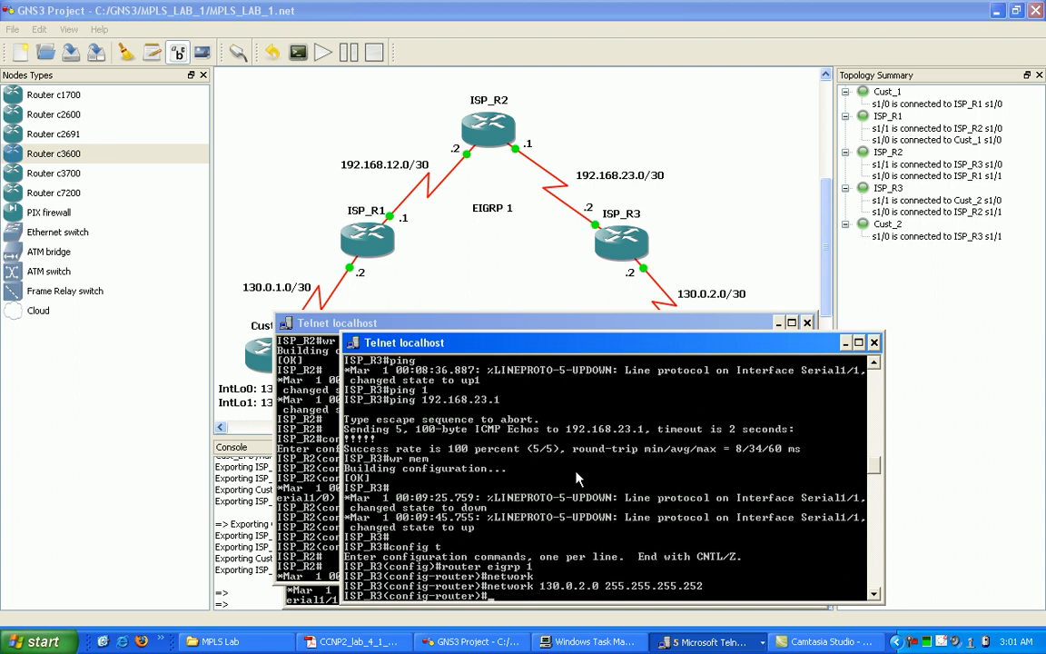
text(network 192.168.23.0)
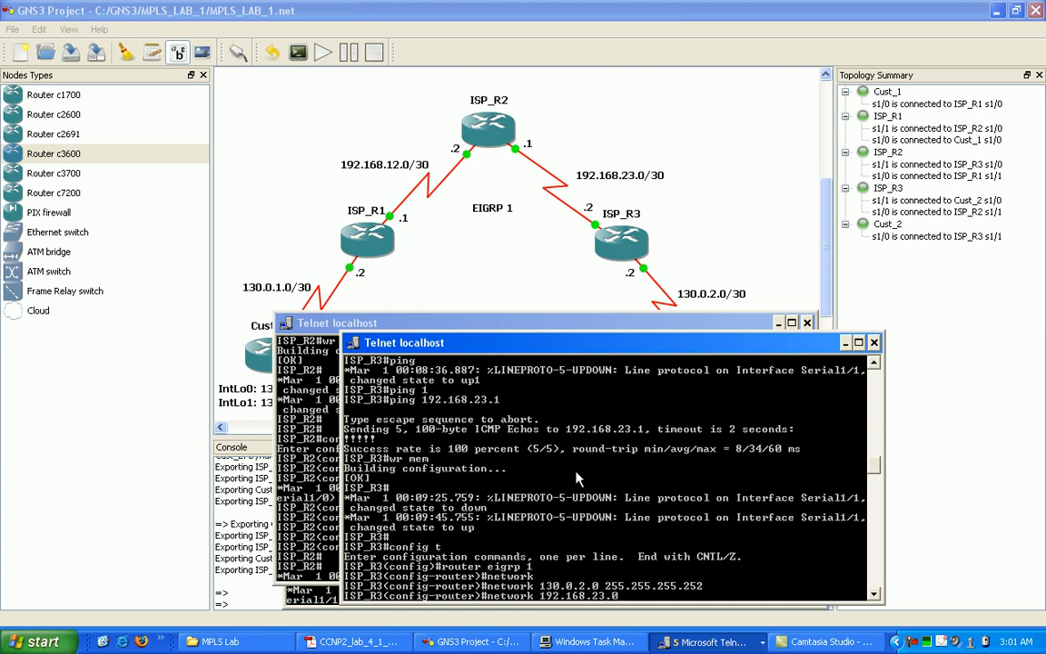
text(255.)
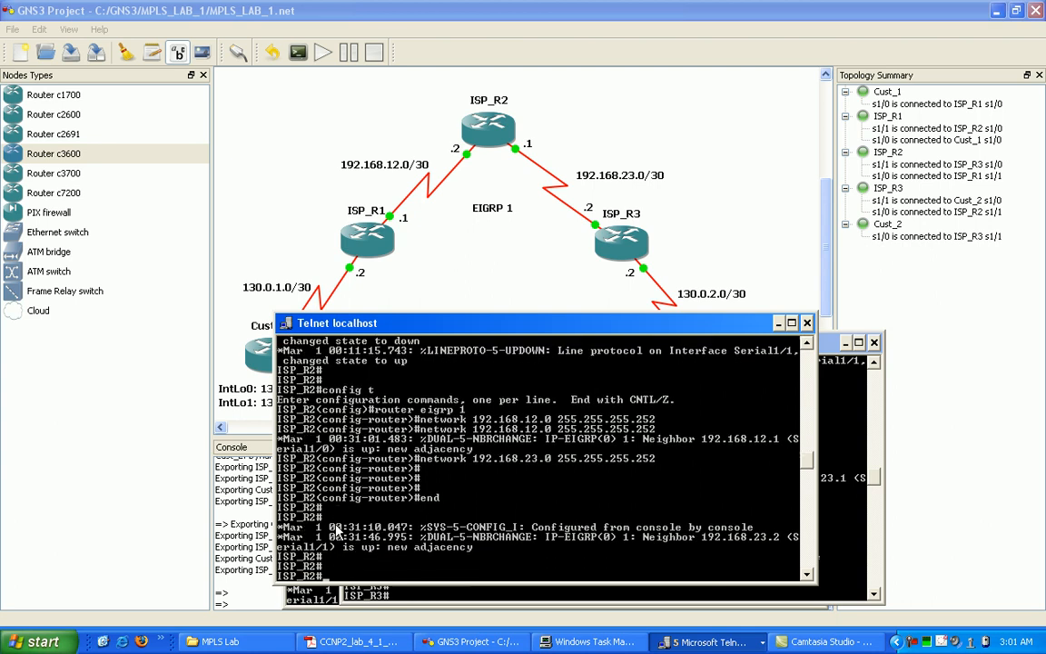
Step: Run show ip eigrp neighbors on ISP_R2, listing 192.168.23.2 and 192.168.12.1
text(show)
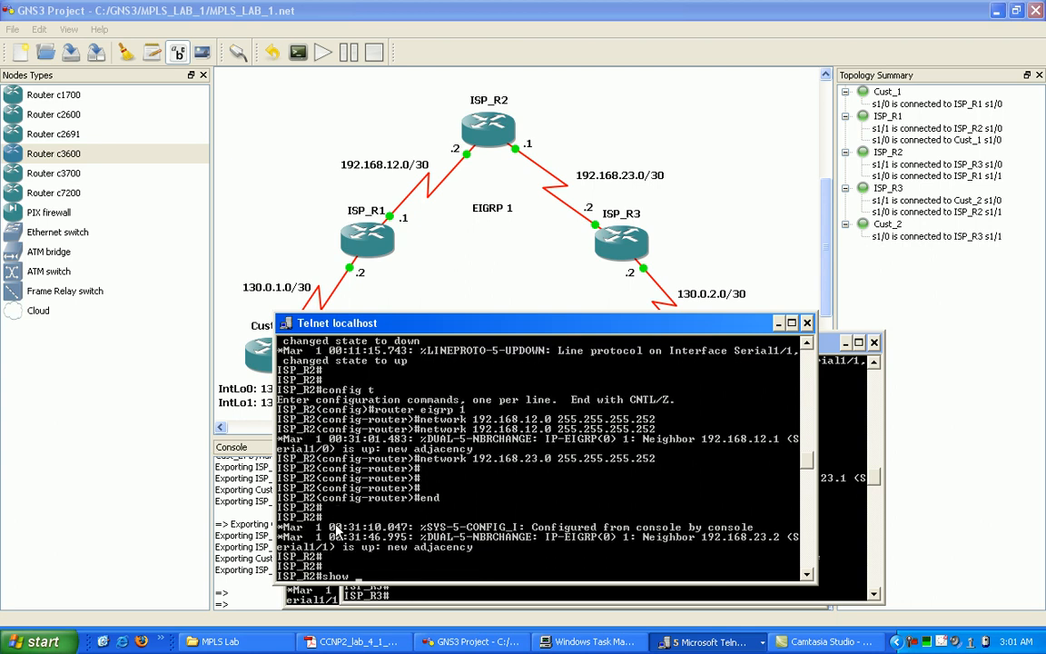
text(ip eigrp)
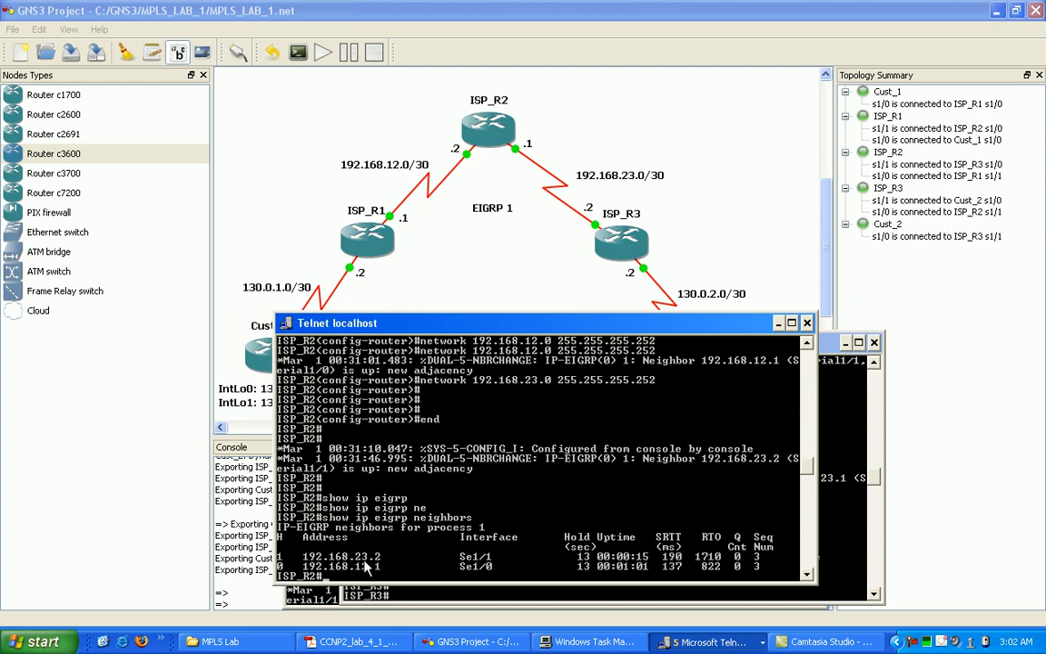
mouse_move(322, 565)
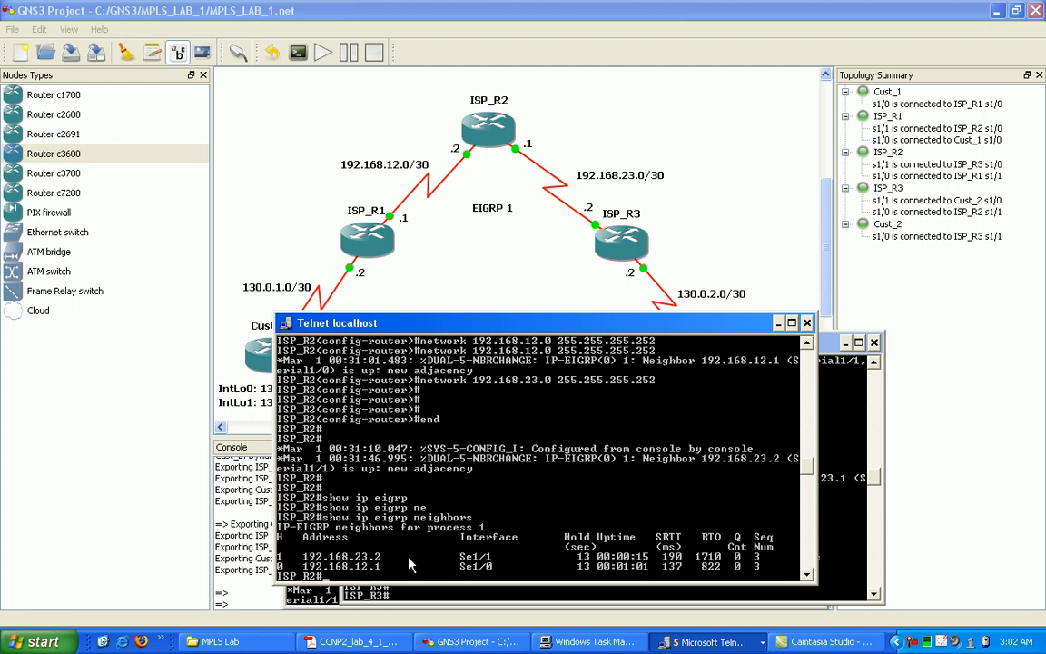
mouse_move(371, 566)
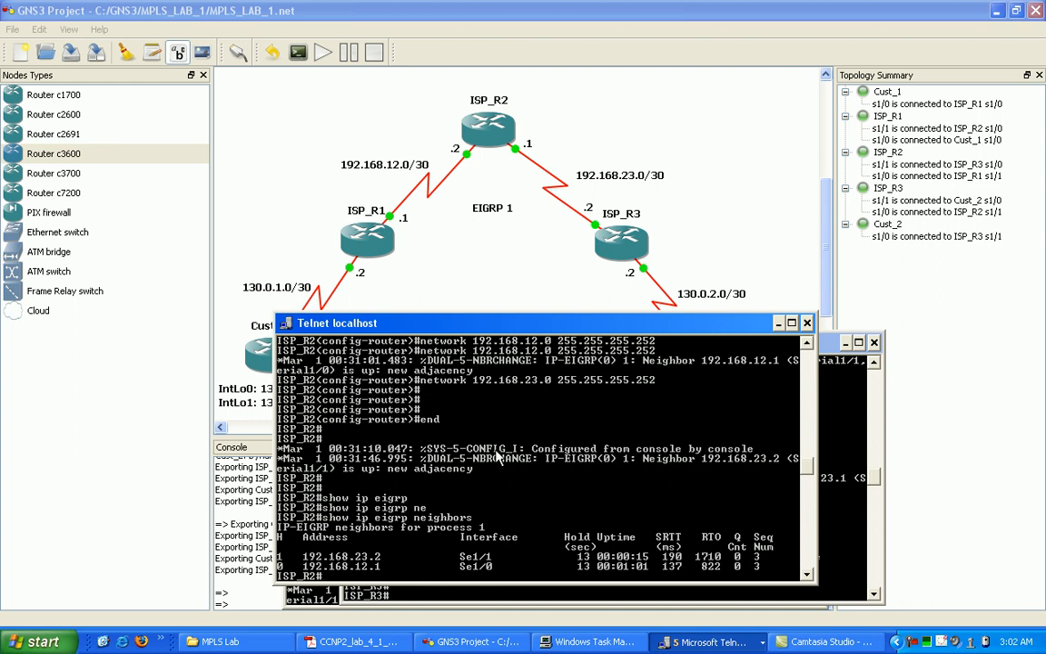
mouse_move(598, 497)
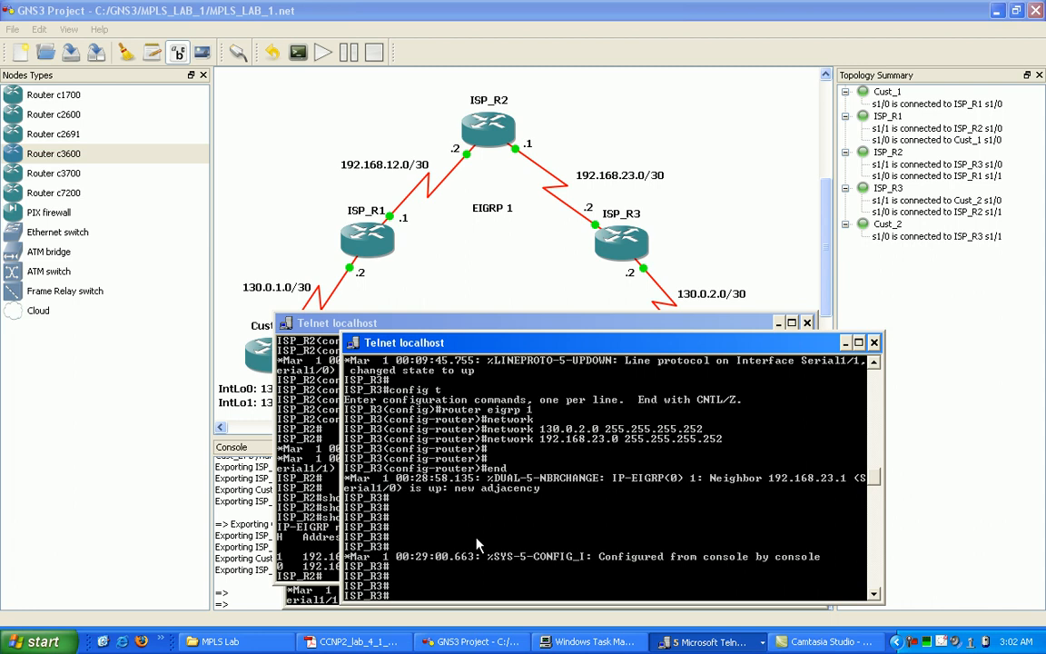
Step: Run show ip route on ISP_R3, revealing summarised 130.0.0.0/16 and 192.168.23.0/24 routes
text(show ip route)
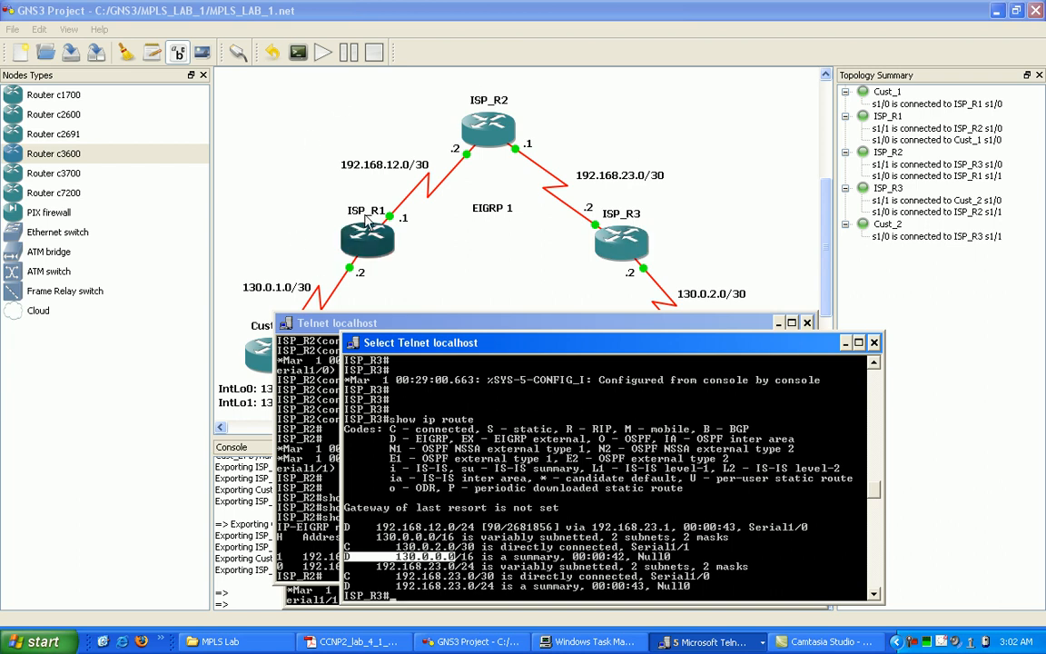
mouse_move(374, 221)
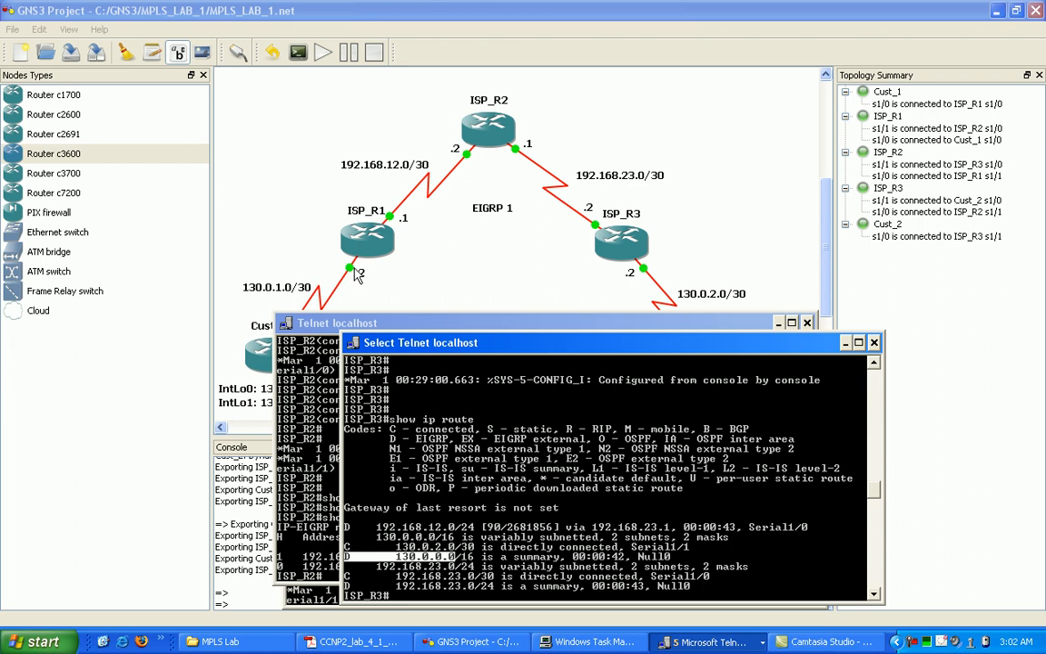
mouse_move(465, 484)
text(config t)
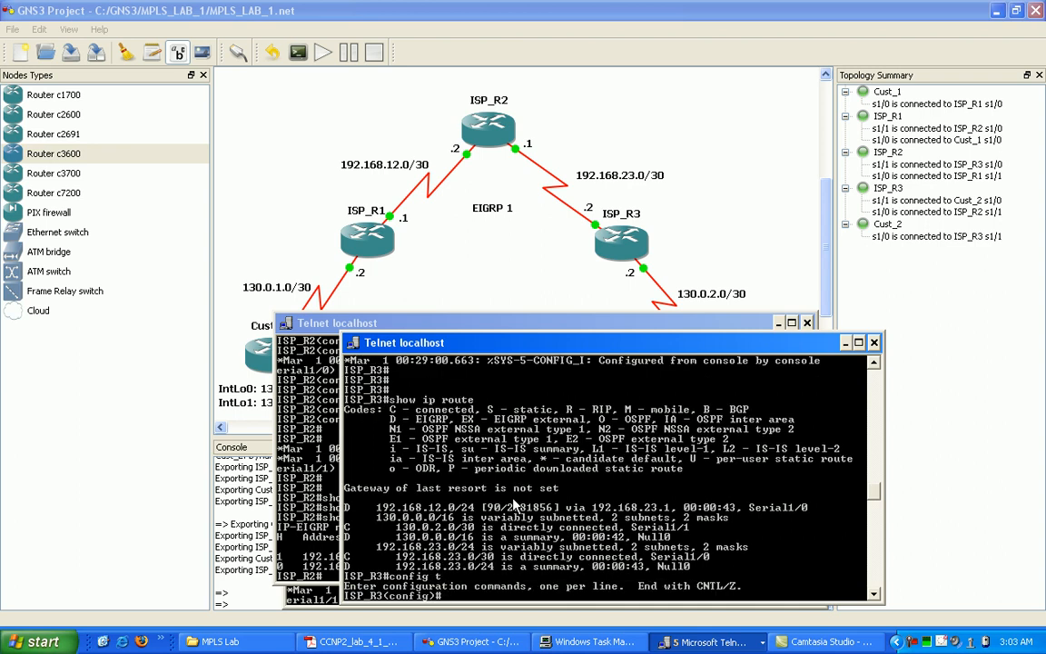
Step: Enter no auto-summary under router eigrp 1 on ISP_R3
text(rot)
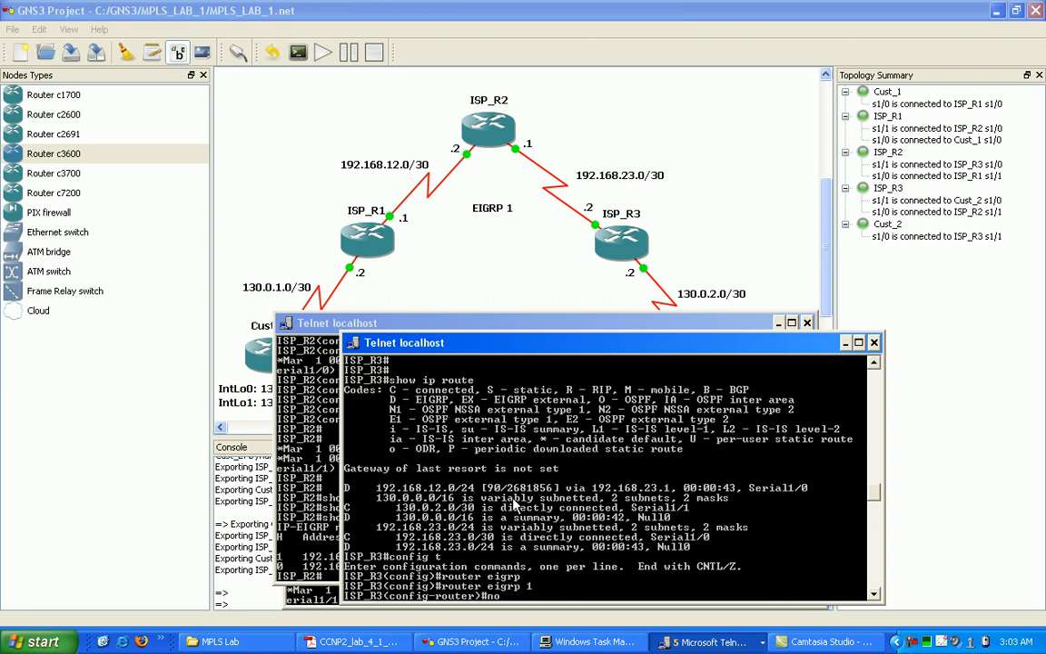
mouse_move(790, 444)
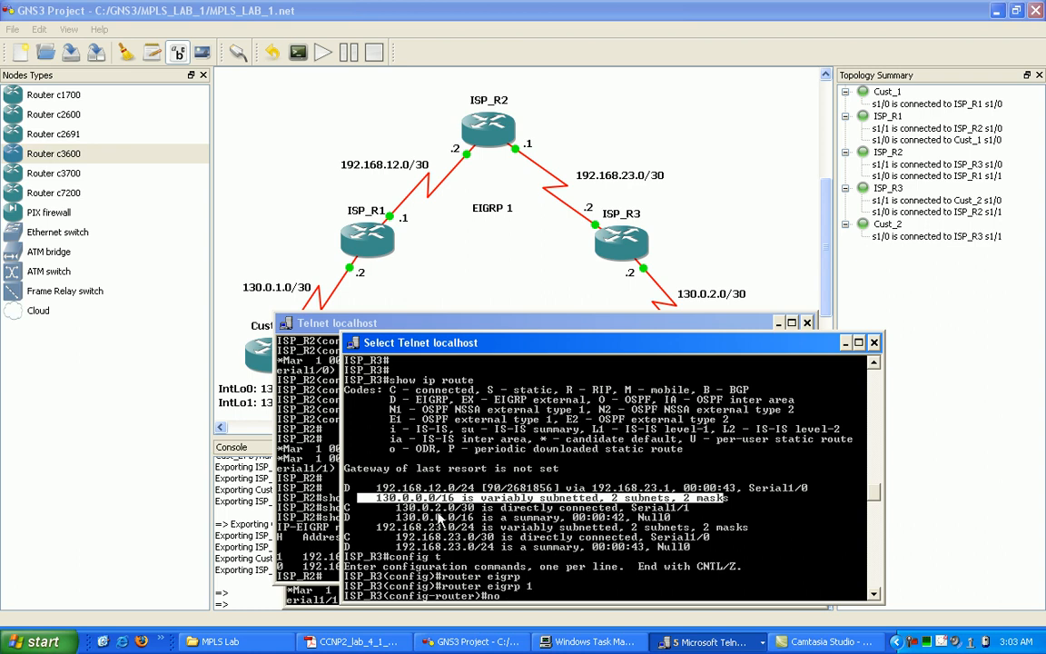
mouse_move(536, 548)
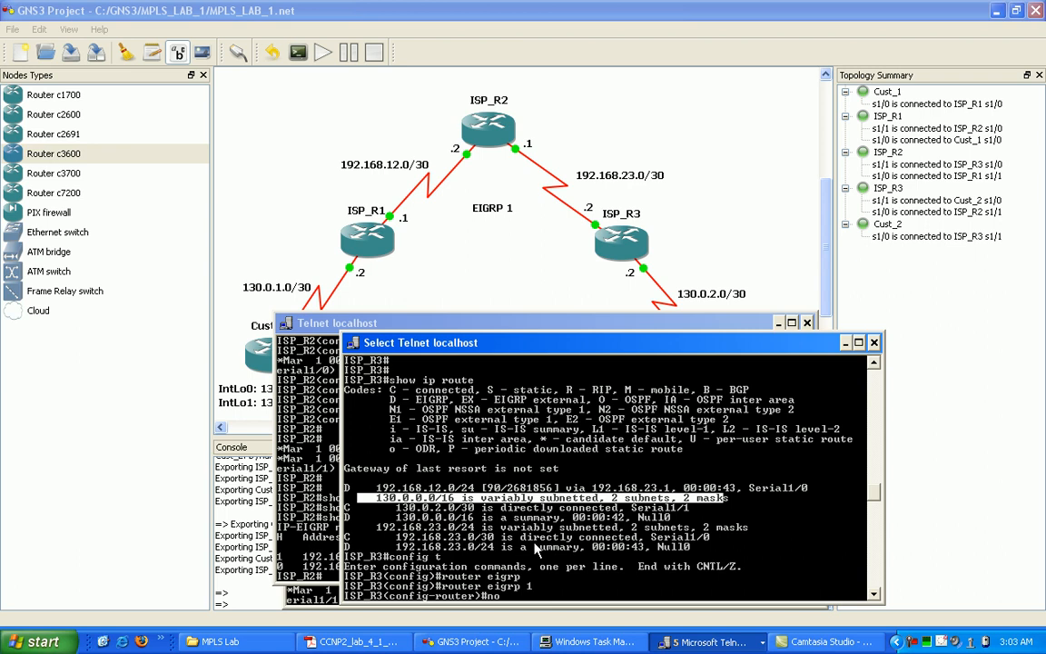
mouse_move(481, 556)
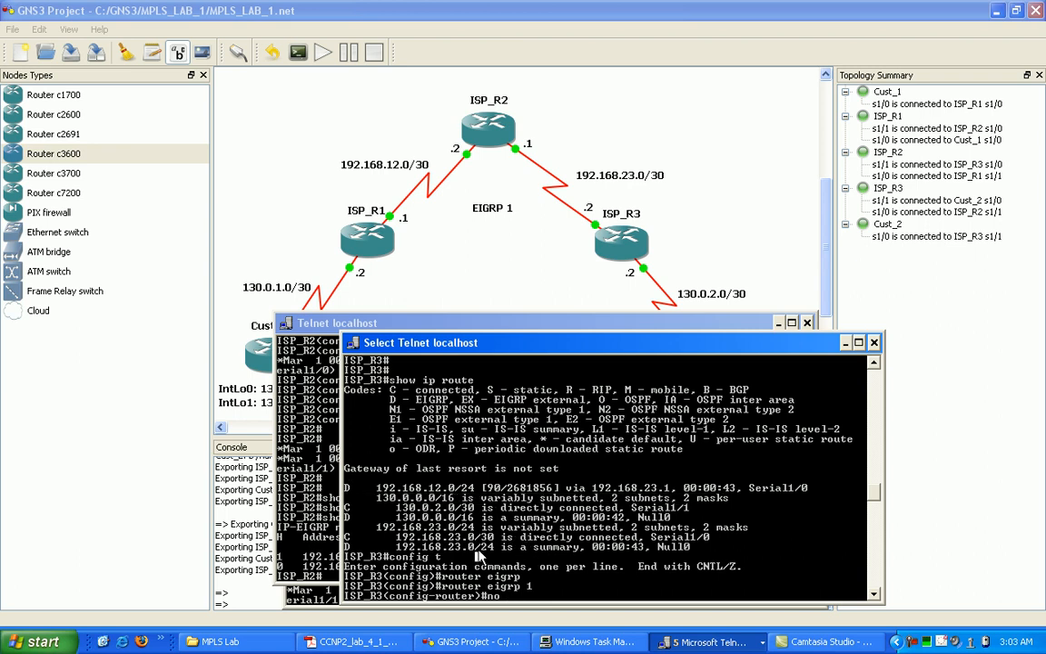
text(no auto-summary)
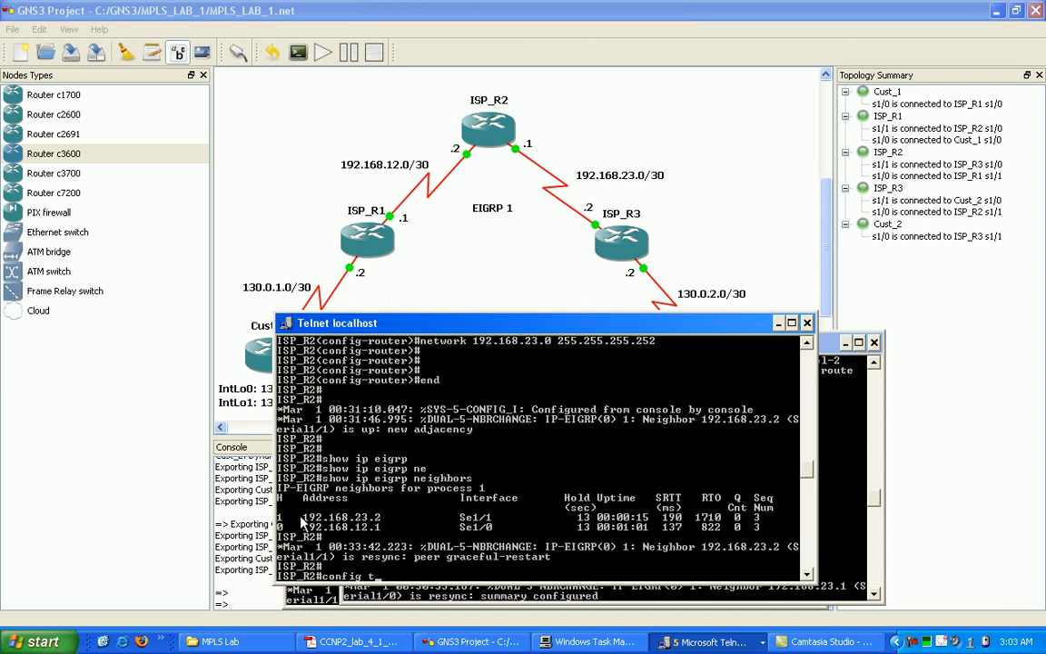
Step: Enter no auto-summary under router eigrp 1 on ISP_R2 and ISP_R1
text(router ei)
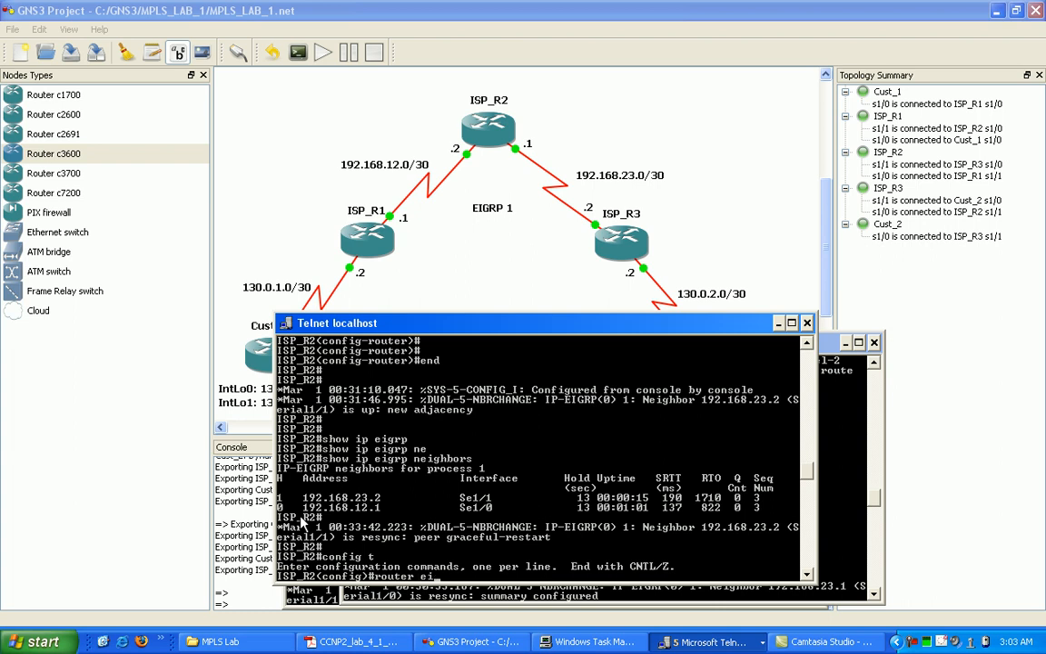
text(router eigrp 1)
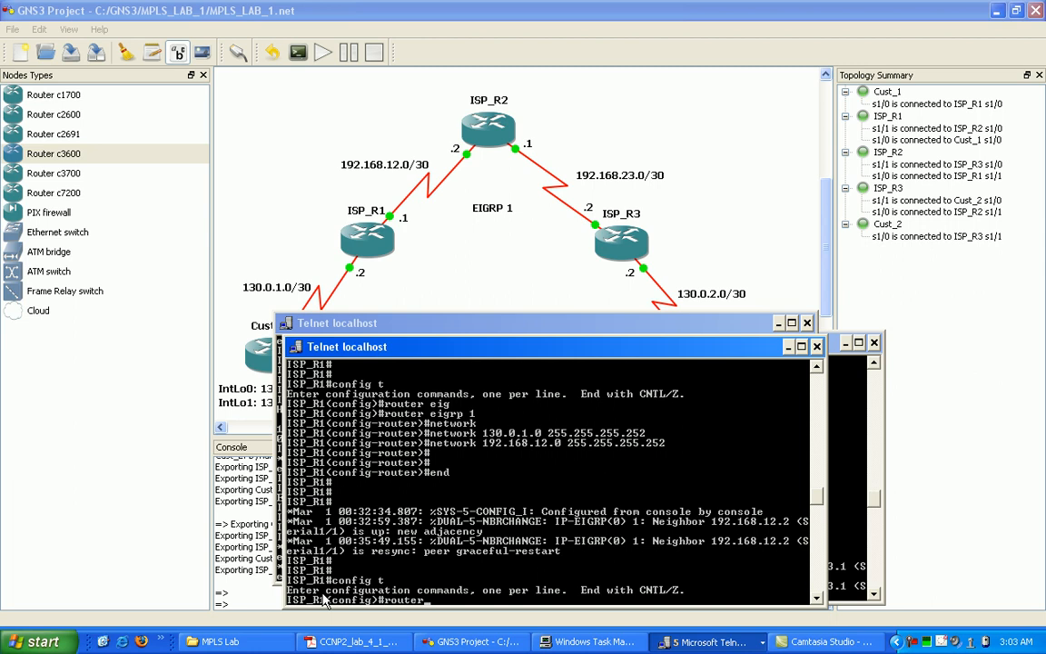
text(no a)
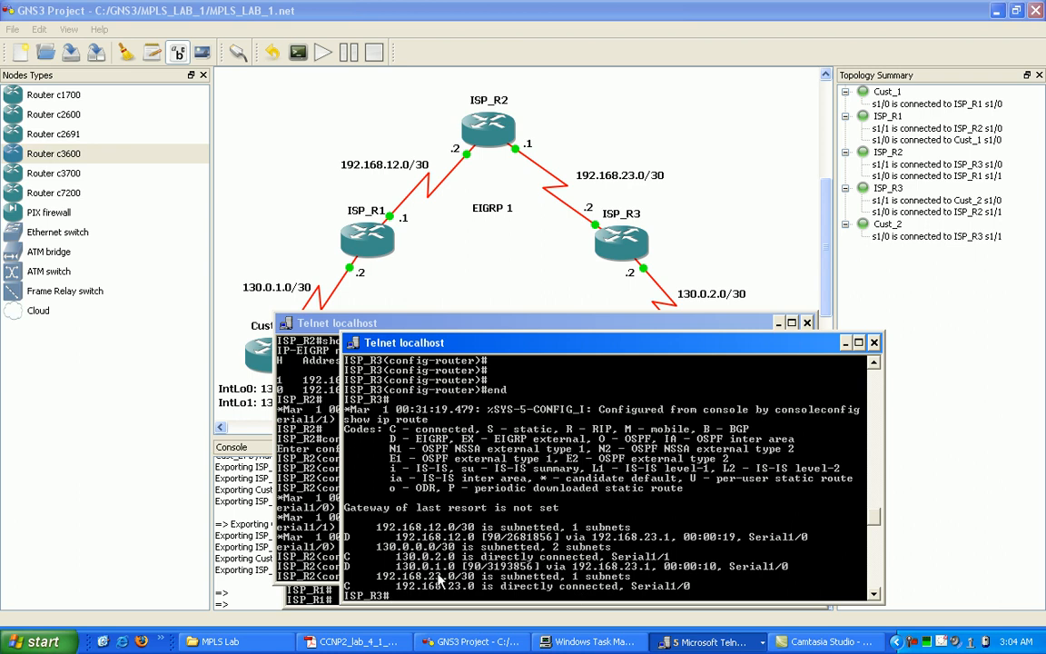
Step: Check show ip route on ISP_R3 for 130.0.1.0/30, then ping 130.0.1.2 successfully
text(show ip route)
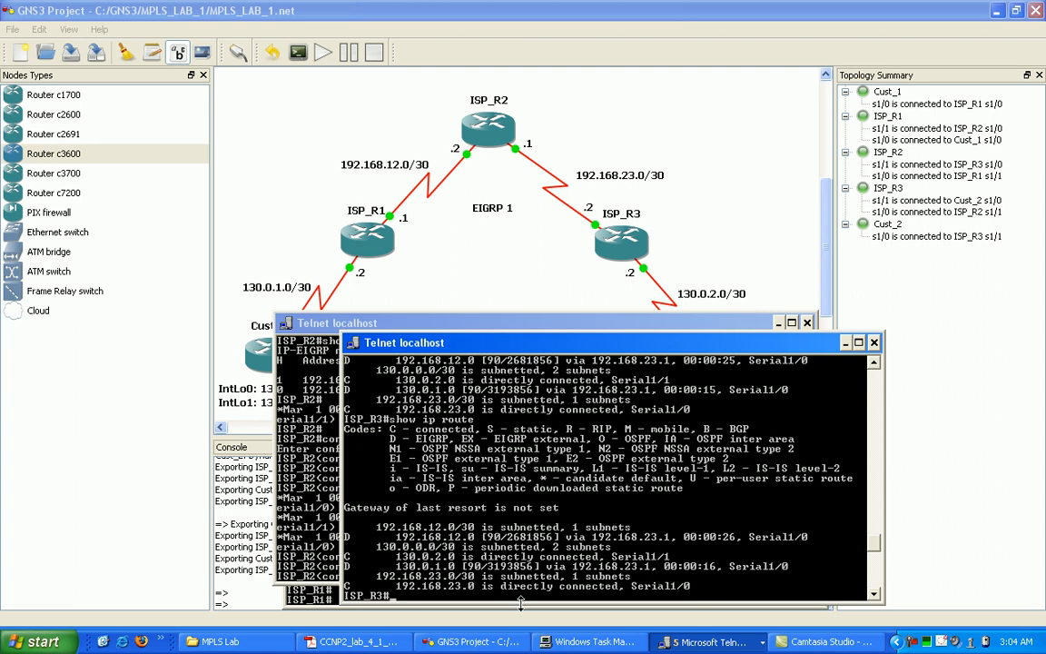
mouse_move(446, 600)
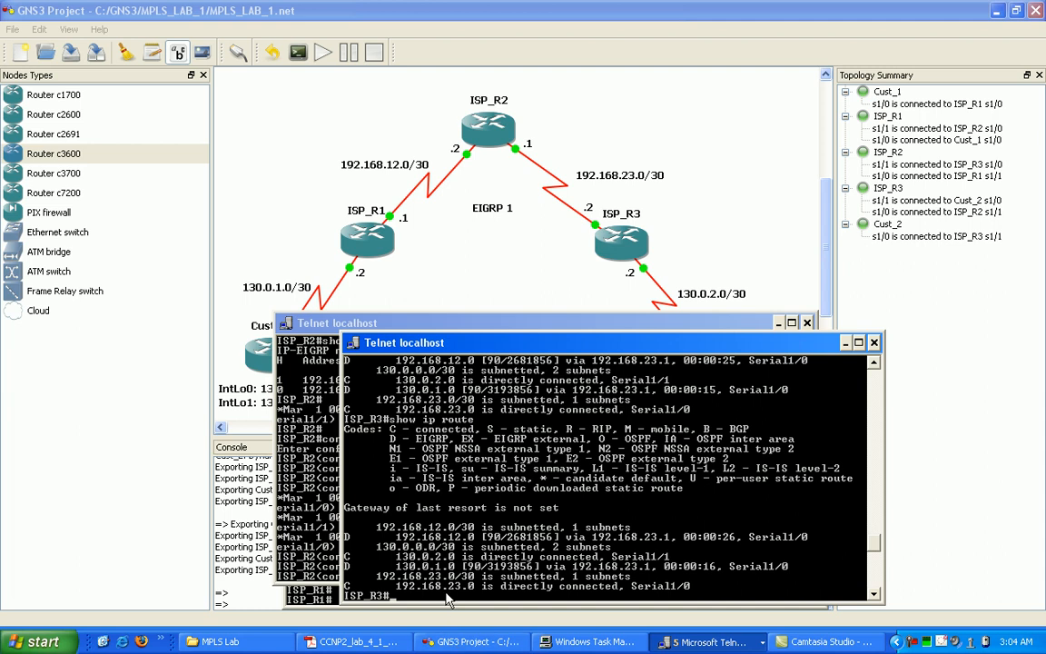
mouse_move(413, 617)
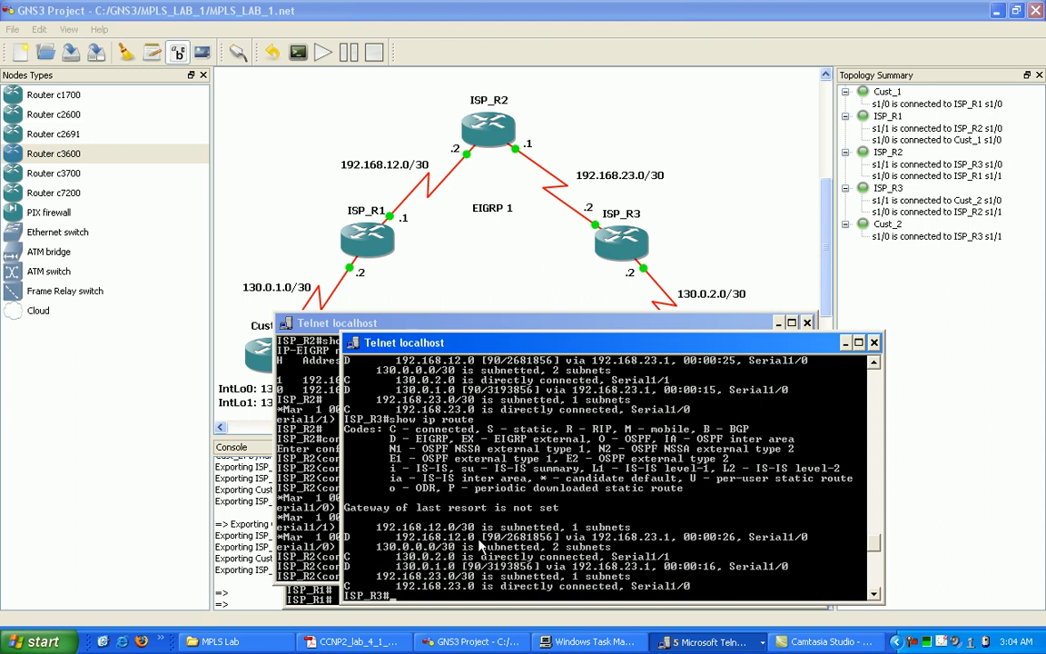
text(ping 1)
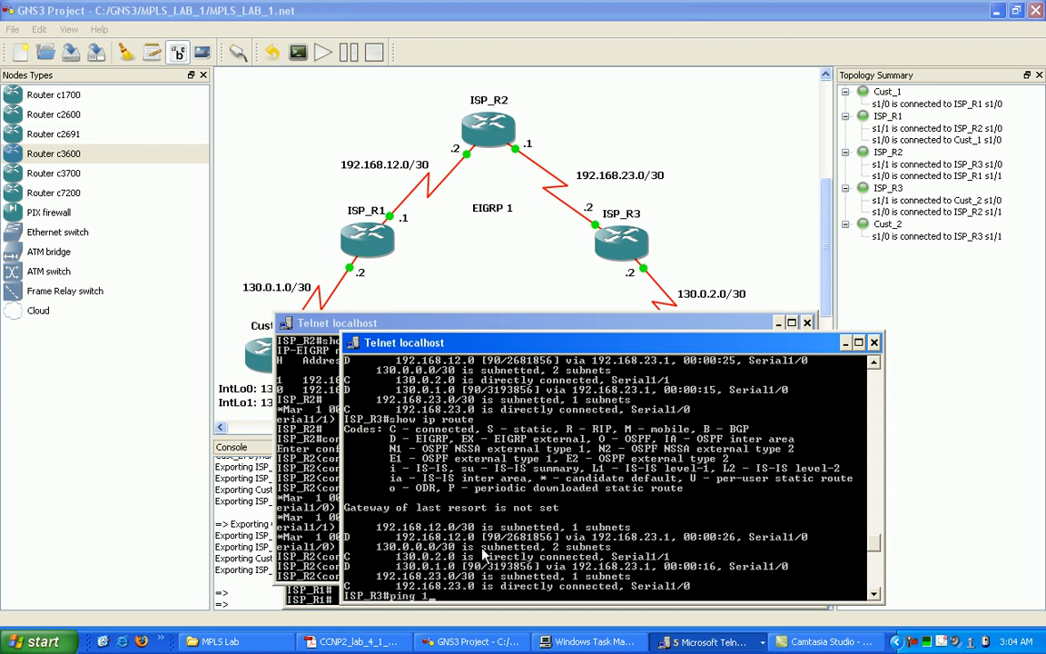
text(130.0.1.2)
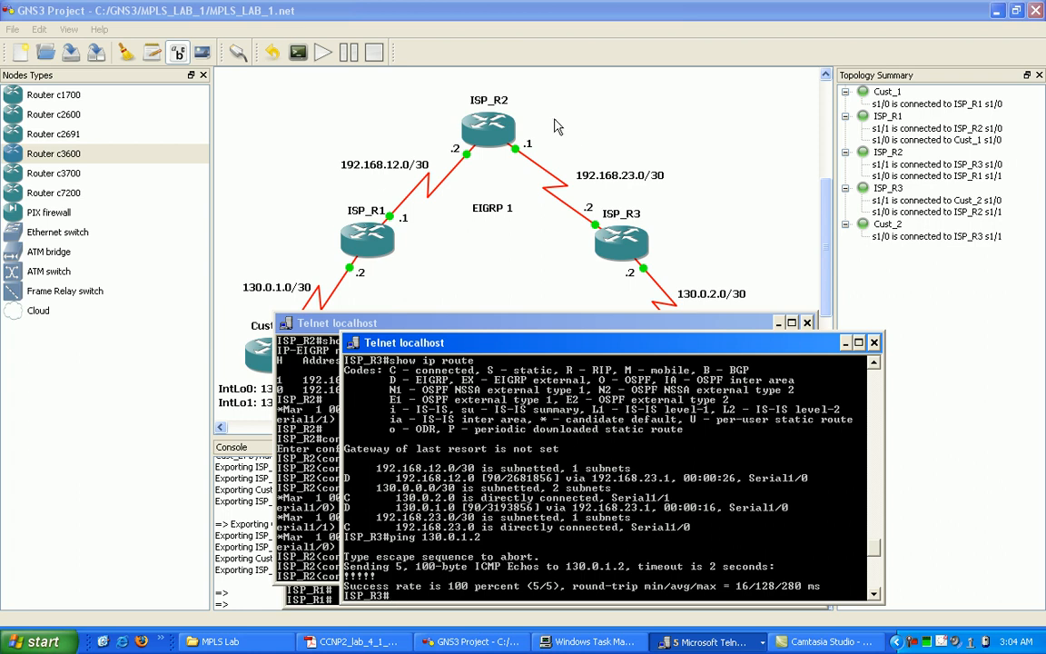
mouse_move(458, 143)
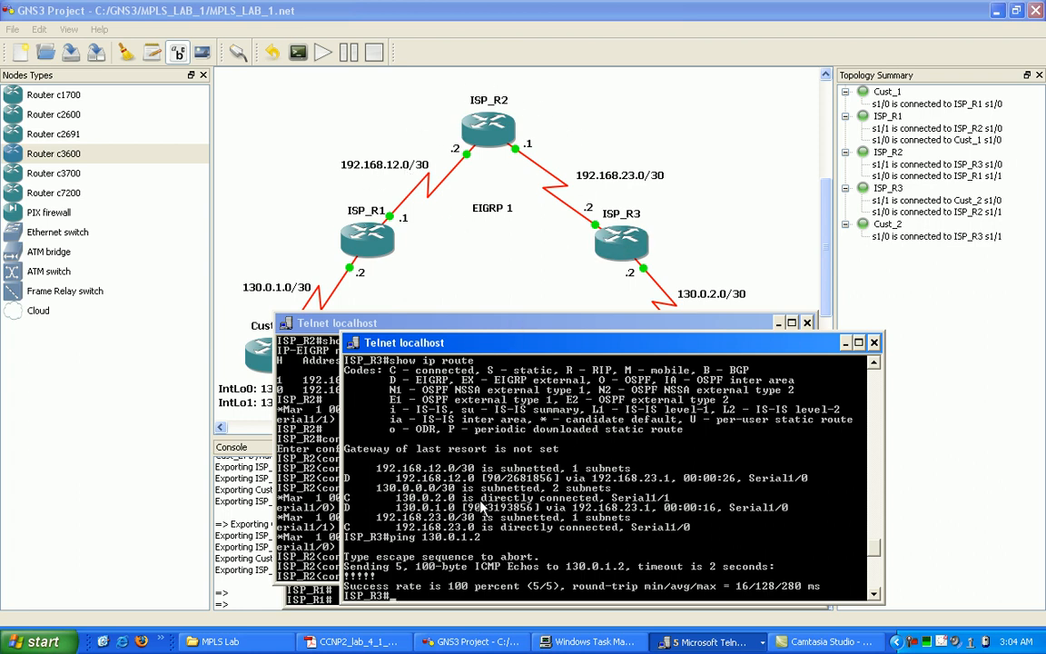
mouse_move(744, 357)
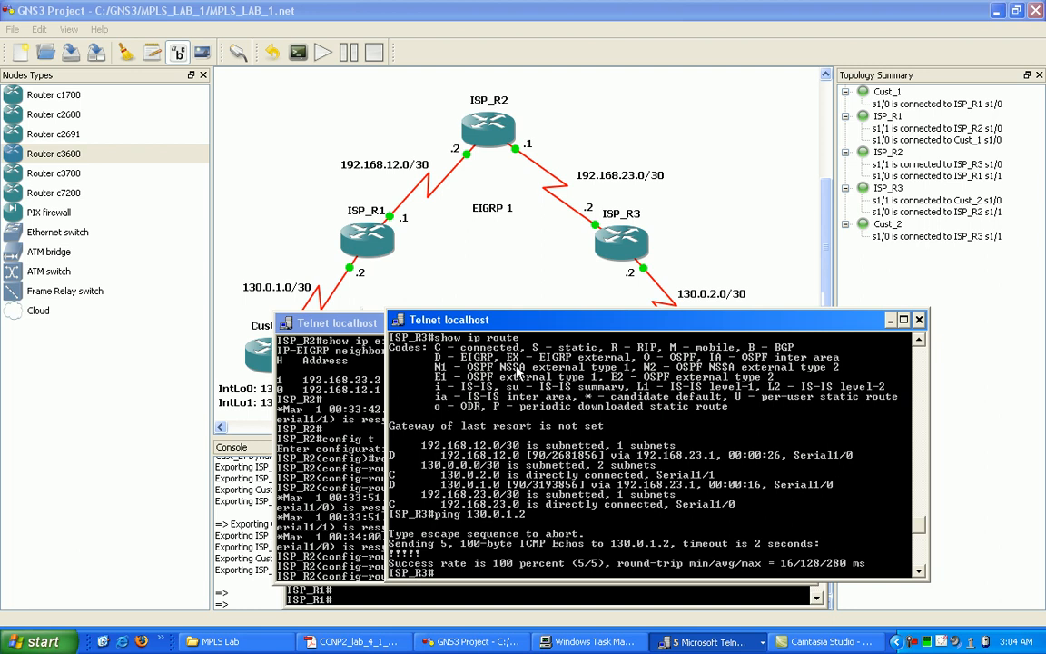
mouse_move(490, 374)
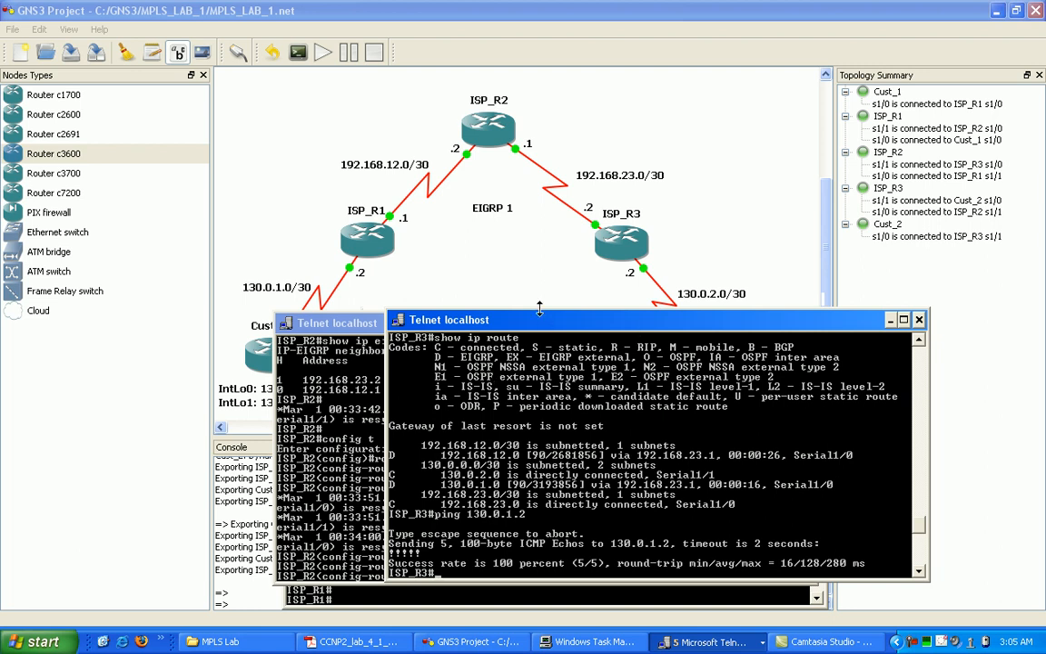
mouse_move(541, 319)
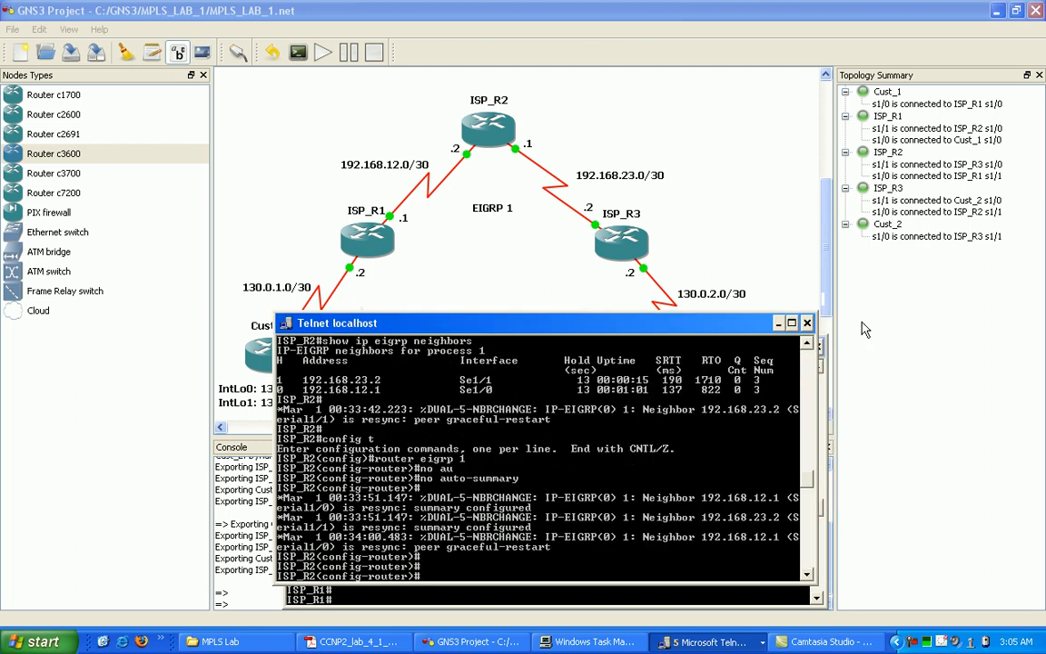
Step: Hide the last router console to reveal the GNS3 topology
click(806, 322)
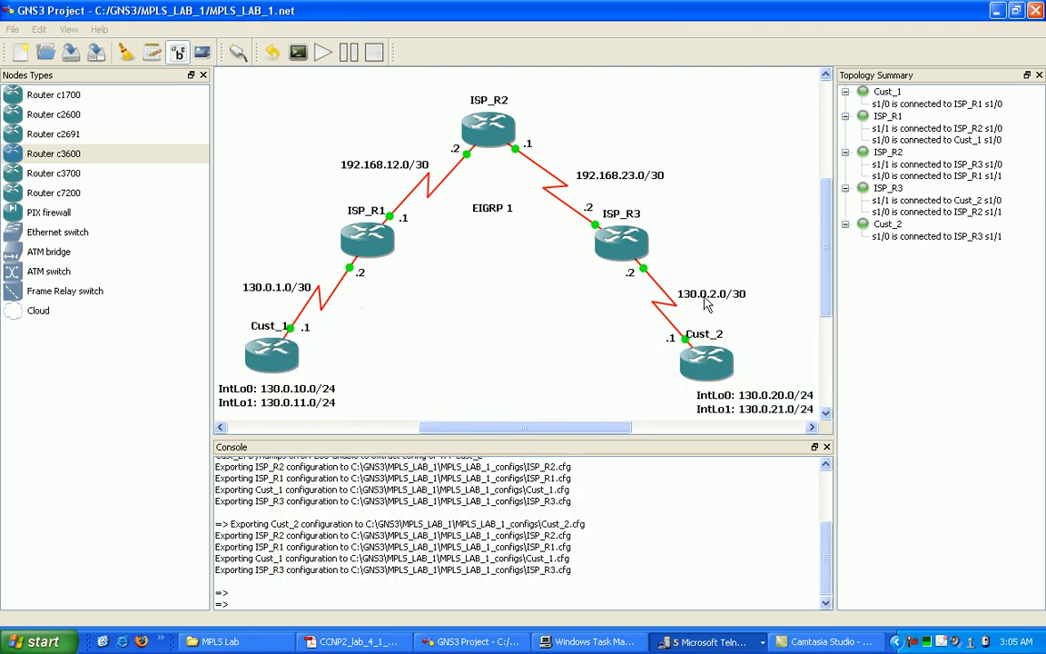